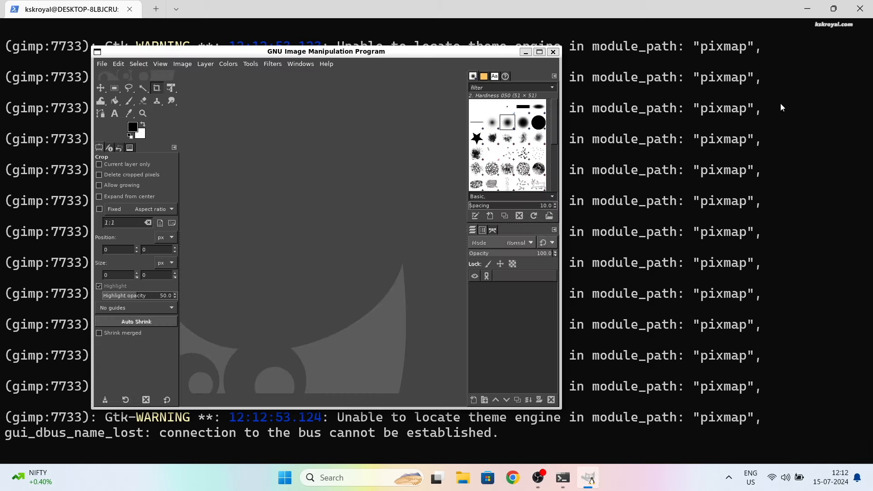
# - Start the Win-KeX Xfce desktop with kex --win and open TigerVNC's F8 menu
pyautogui.click(553, 51)
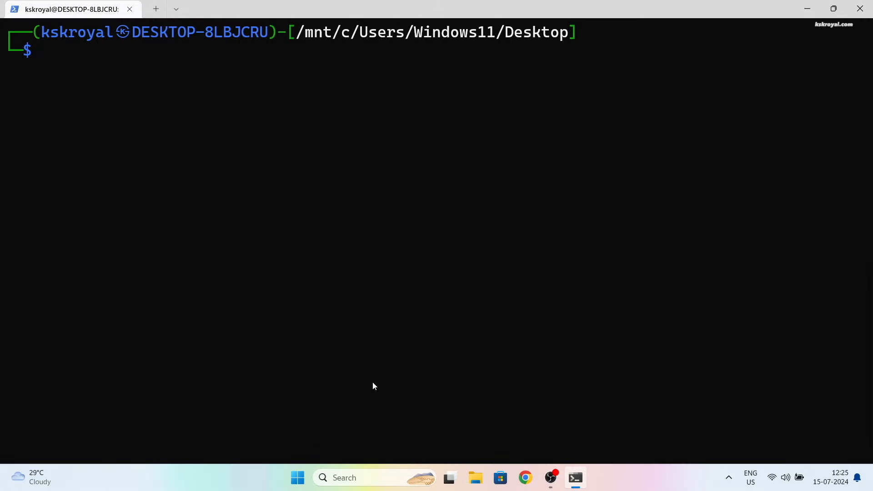
pyautogui.write('kex --win')
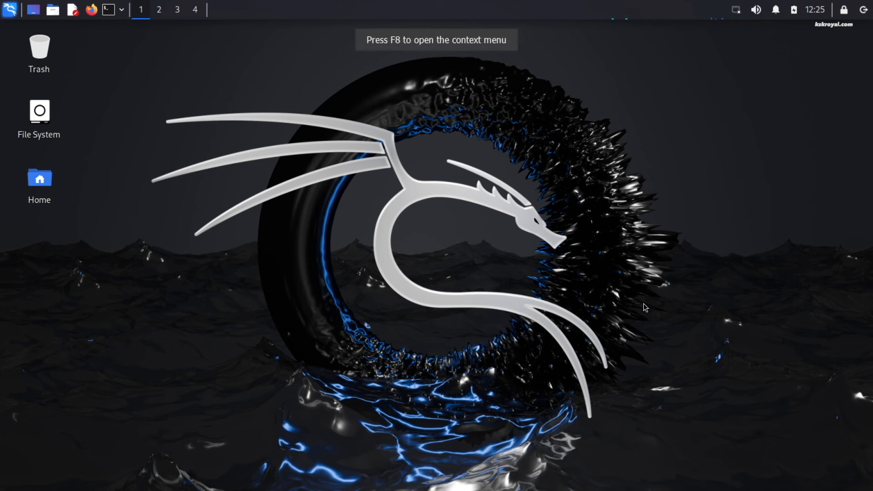
pyautogui.moveTo(580, 238)
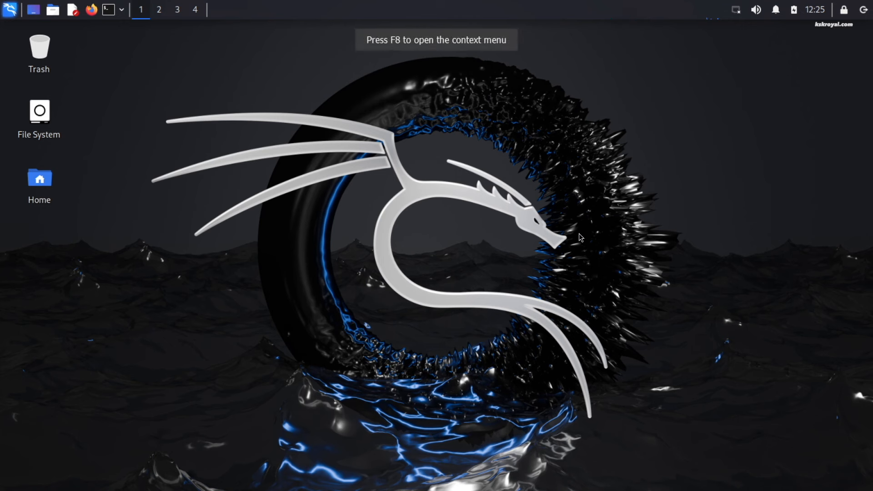
pyautogui.press('F8')
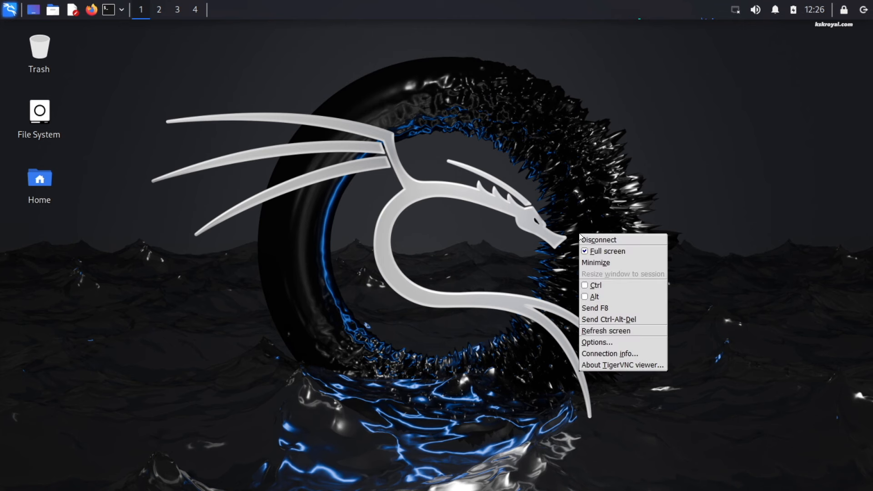
pyautogui.click(607, 251)
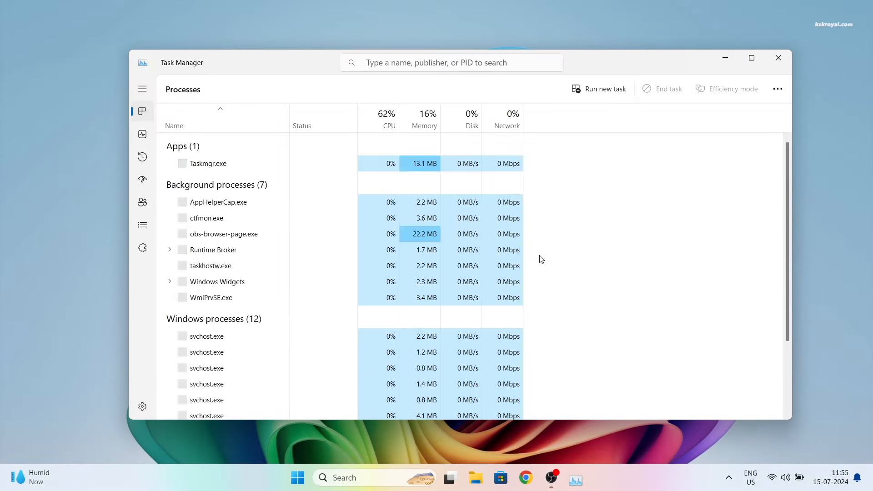
# - Check CPU virtualization status in Task Manager and set Virtualization Technology to Enabled
pyautogui.click(141, 133)
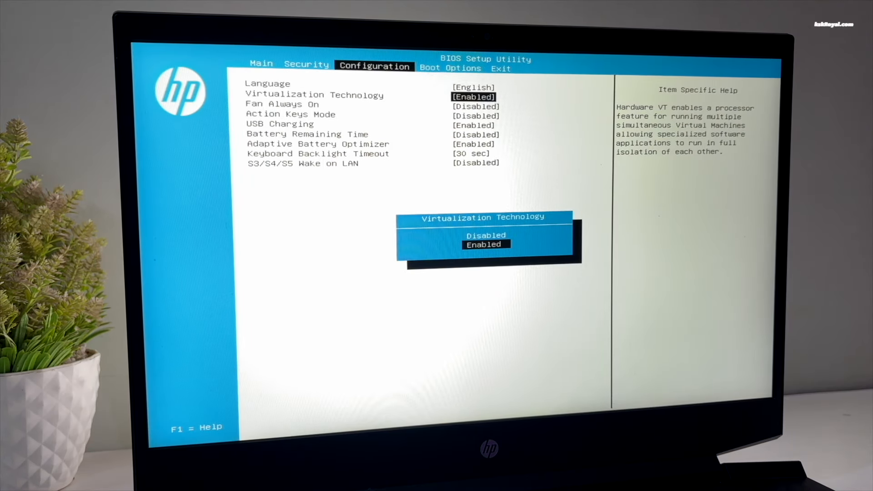
pyautogui.press('Enter')
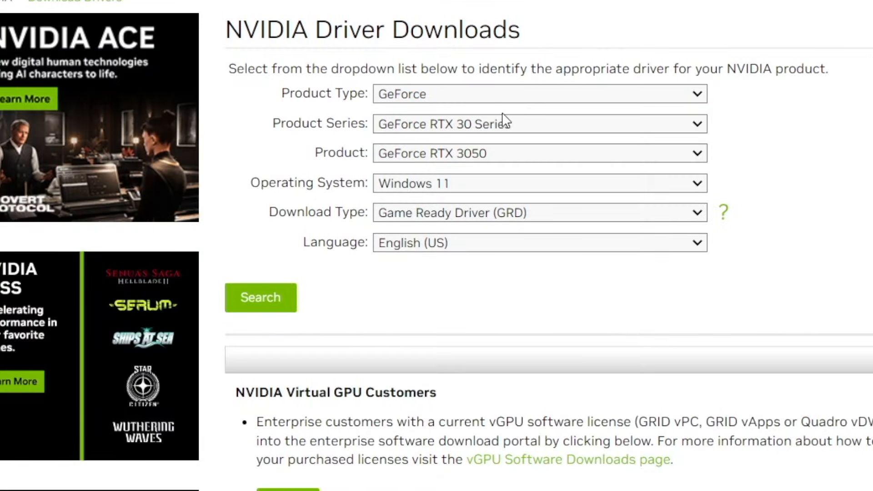
# - Select GeForce RTX 3050 from the RTX 30 series and download Game Ready Driver 555.85
pyautogui.click(539, 153)
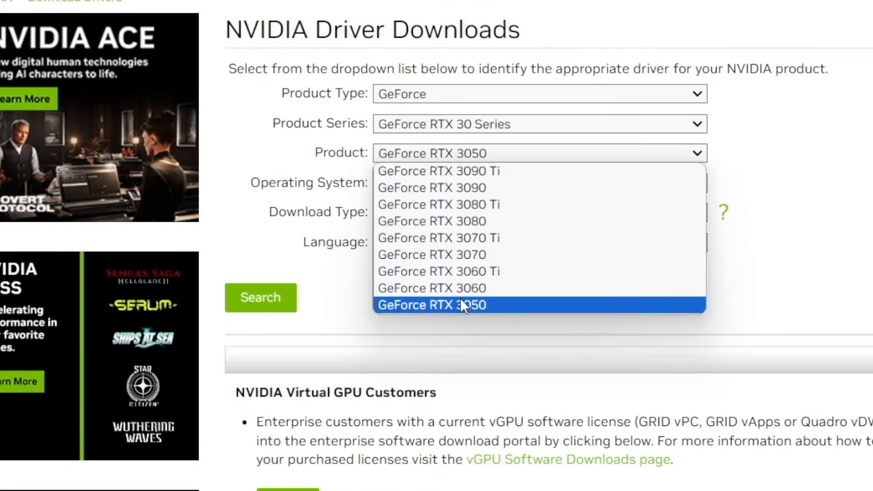
pyautogui.click(431, 304)
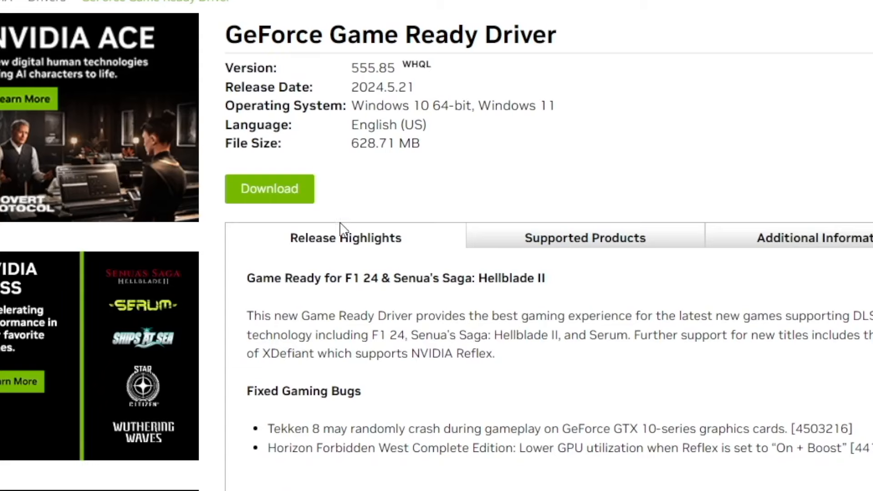
pyautogui.click(269, 188)
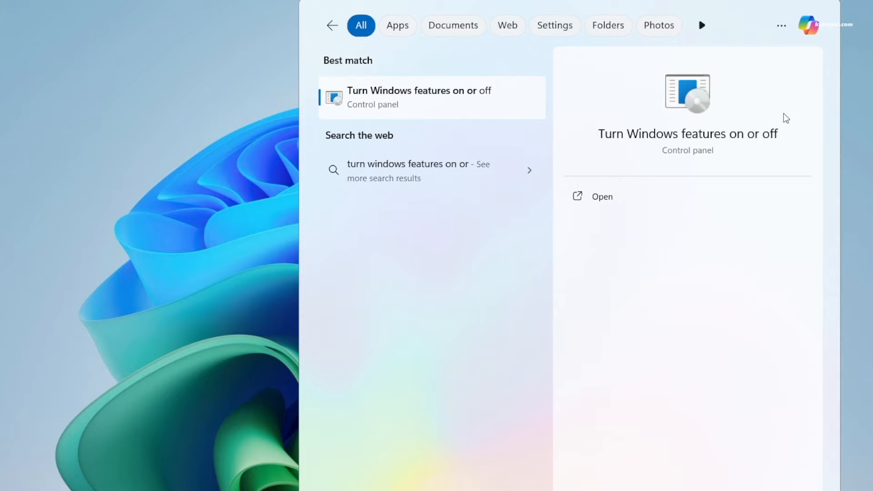
# - Tick Windows Subsystem for Linux in Windows Features and apply the change
pyautogui.click(601, 196)
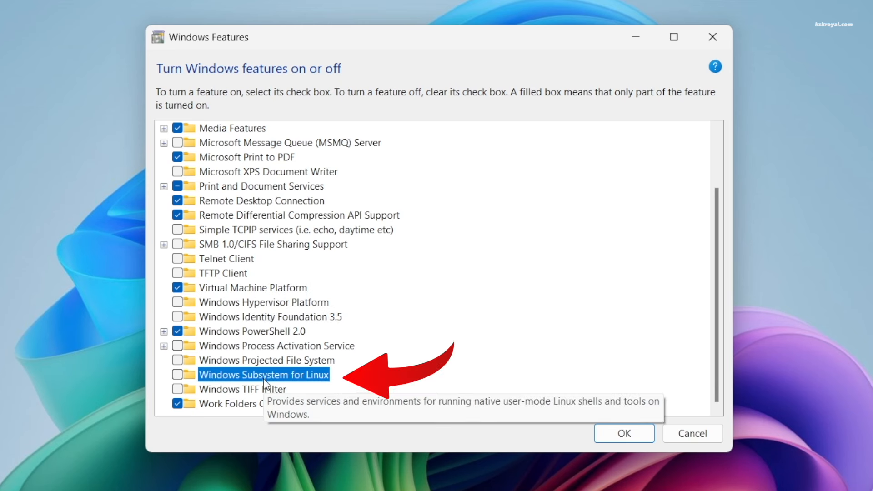
pyautogui.click(177, 374)
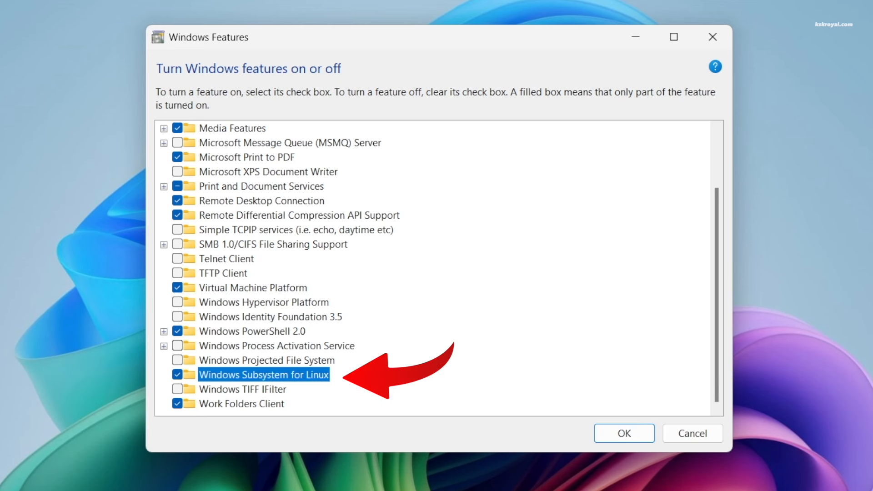
pyautogui.moveTo(283, 293)
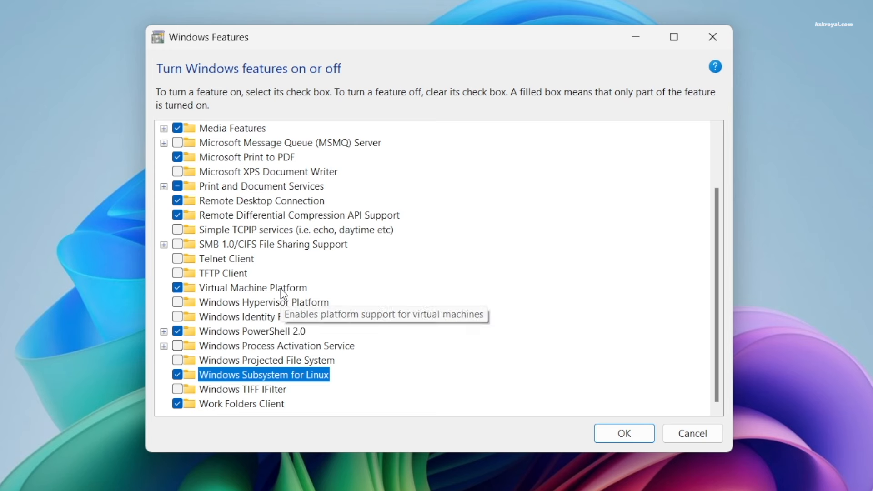
pyautogui.click(623, 433)
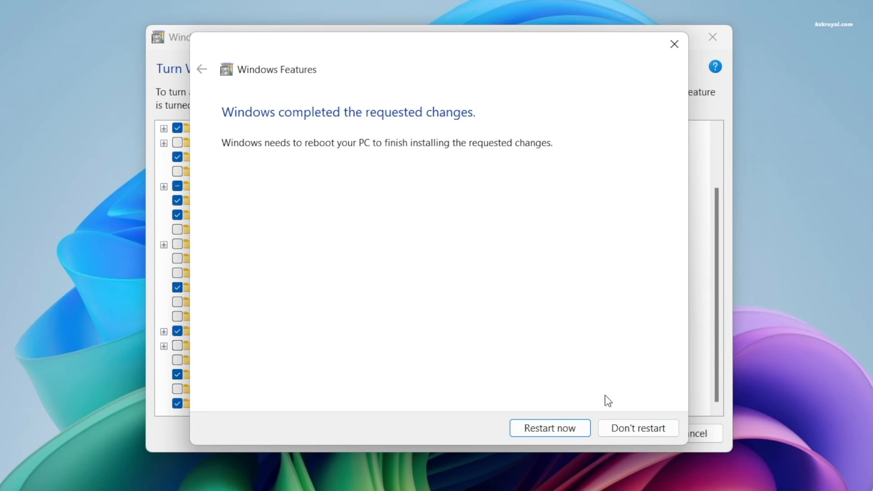
pyautogui.moveTo(740, 471)
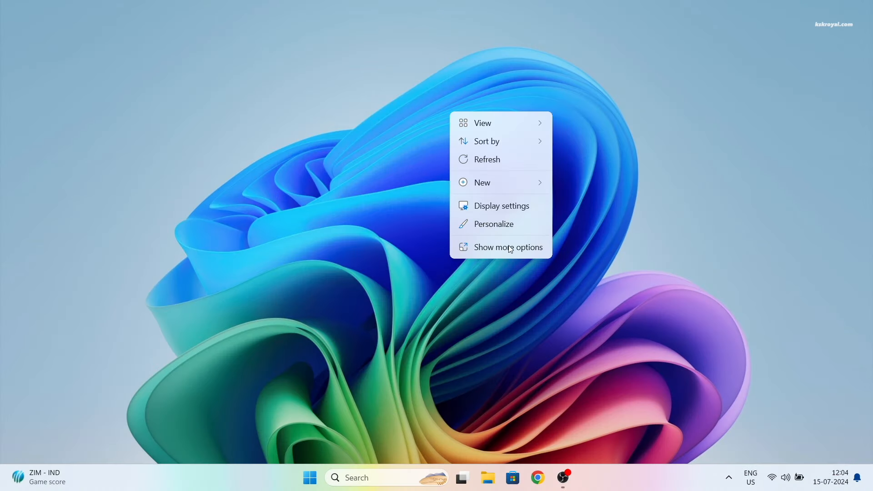
# - In a Desktop-folder terminal, run wsl --update and wsl --version to confirm 2.2.4.0
pyautogui.click(523, 246)
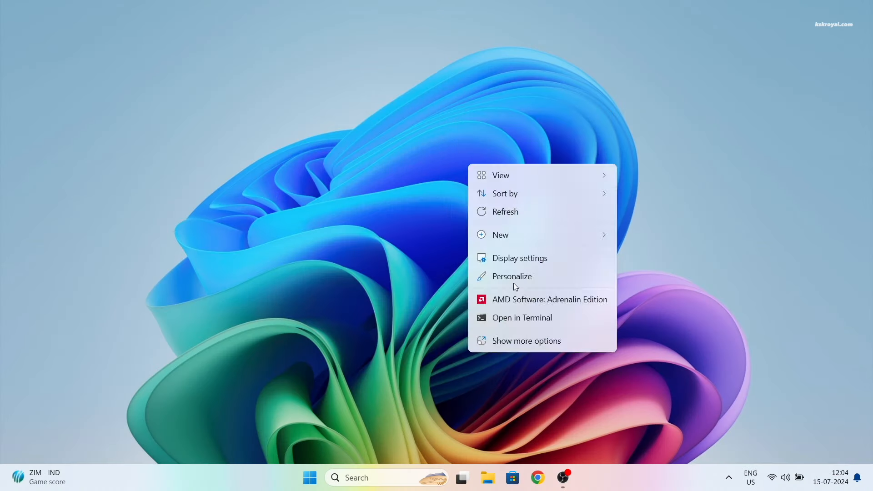
pyautogui.click(483, 204)
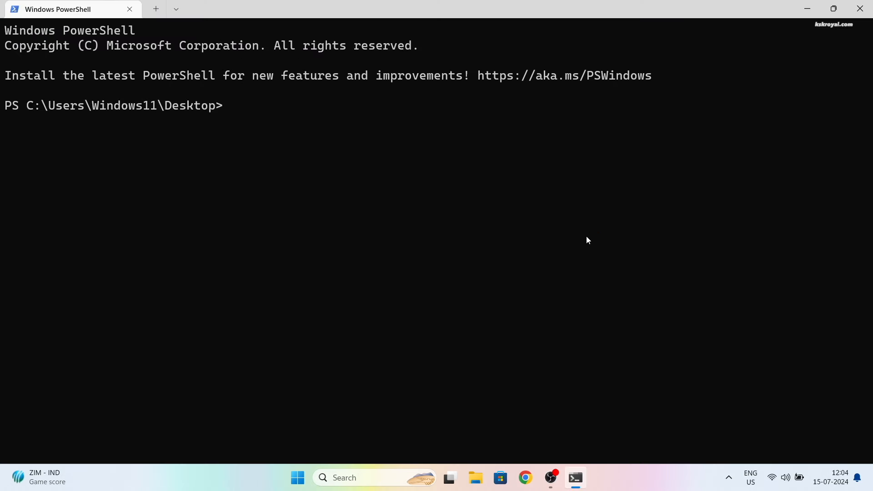
pyautogui.write('wsl -')
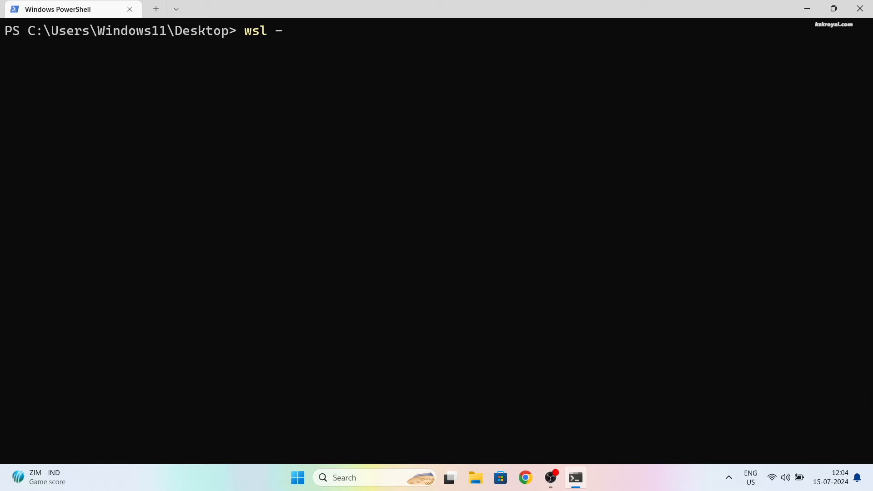
pyautogui.write('-update')
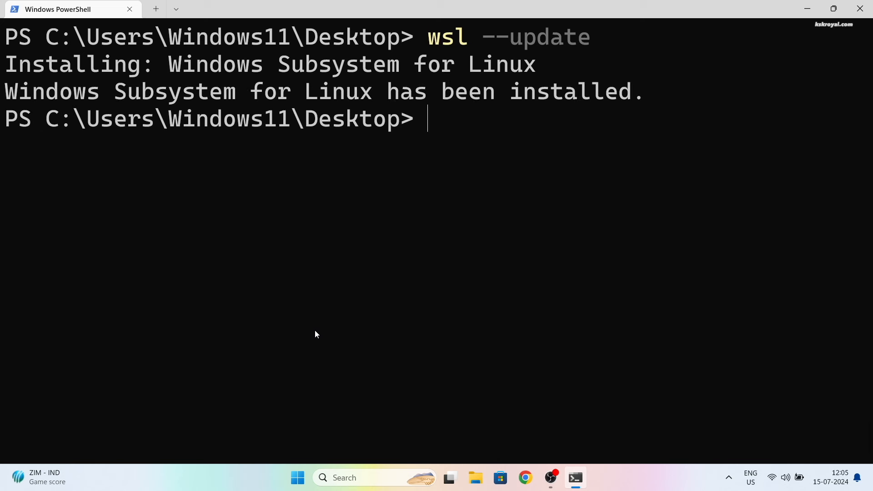
pyautogui.write('wsl --version')
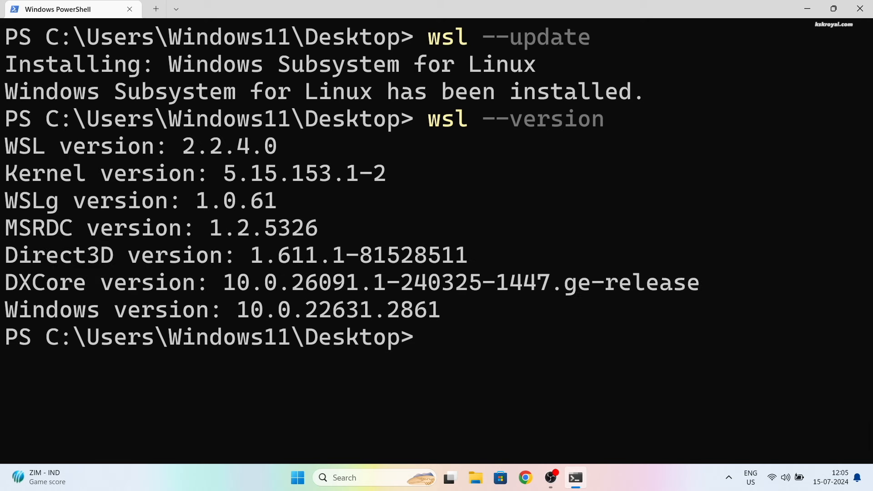
pyautogui.moveTo(146, 245)
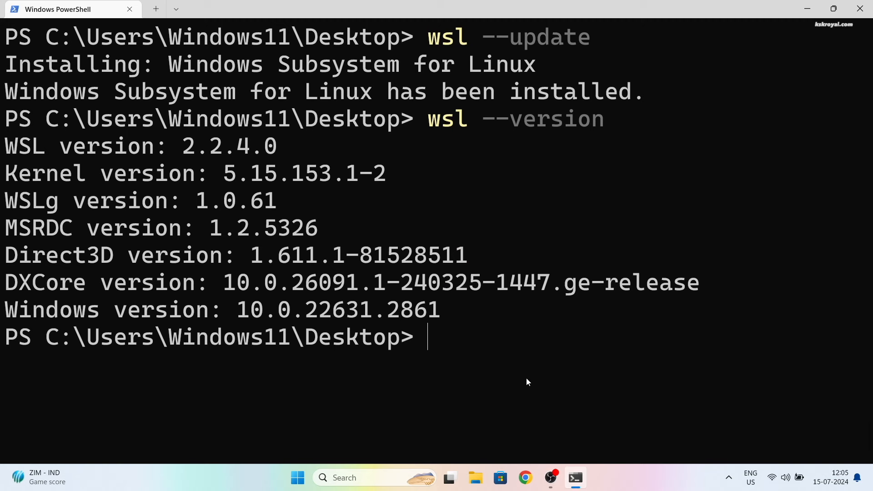
# - Clear the screen and list the WSL distributions available online
pyautogui.write('cls')
pyautogui.write('wsl')
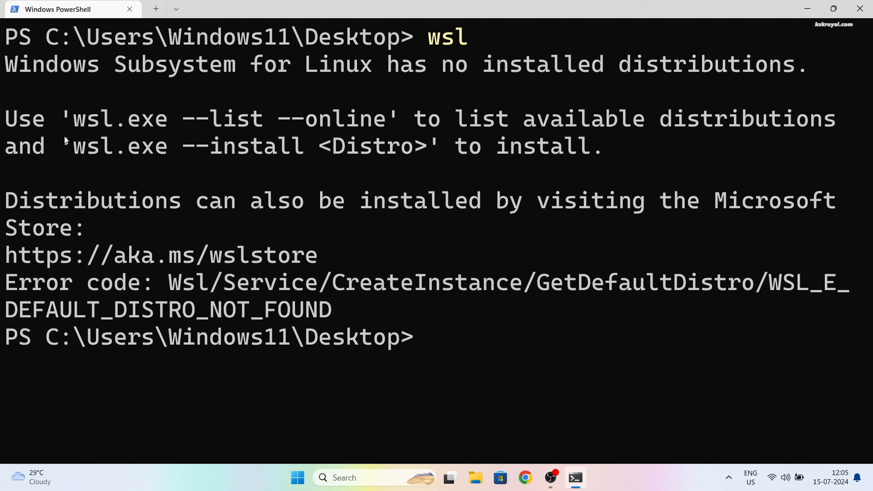
pyautogui.moveTo(6, 64); pyautogui.dragTo(752, 64)
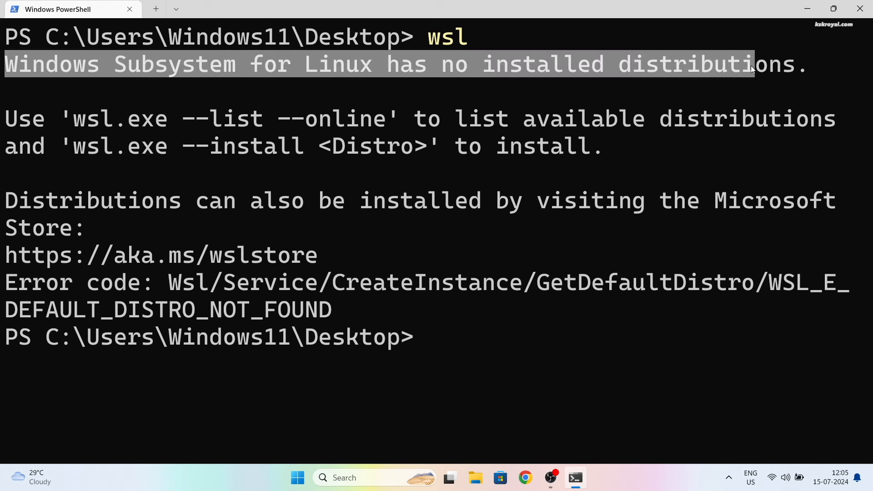
pyautogui.moveTo(752, 65); pyautogui.dragTo(801, 120)
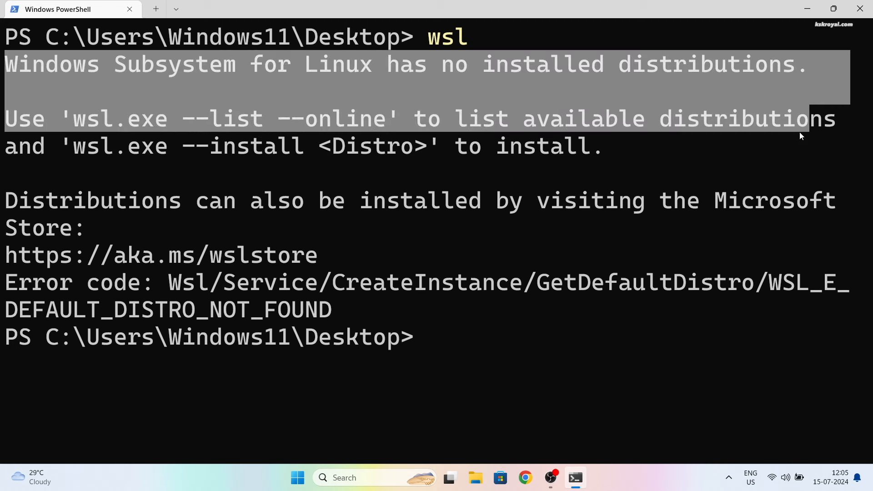
pyautogui.write('c')
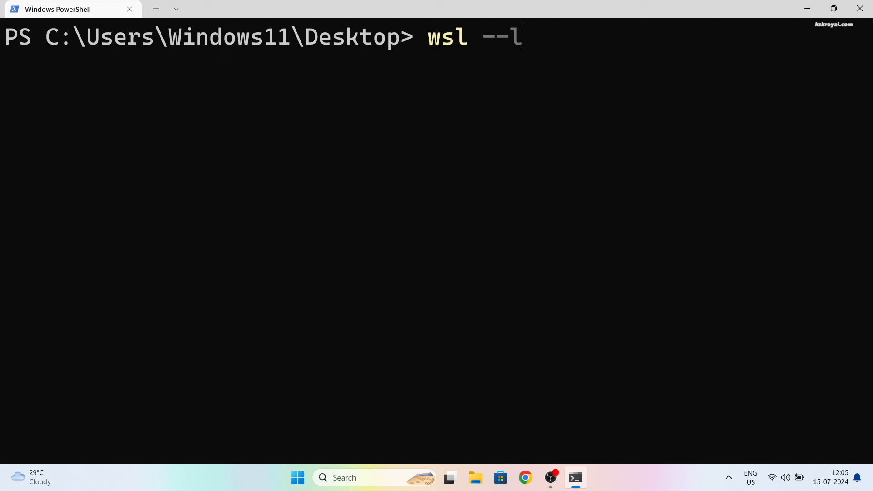
pyautogui.write('ist --online')
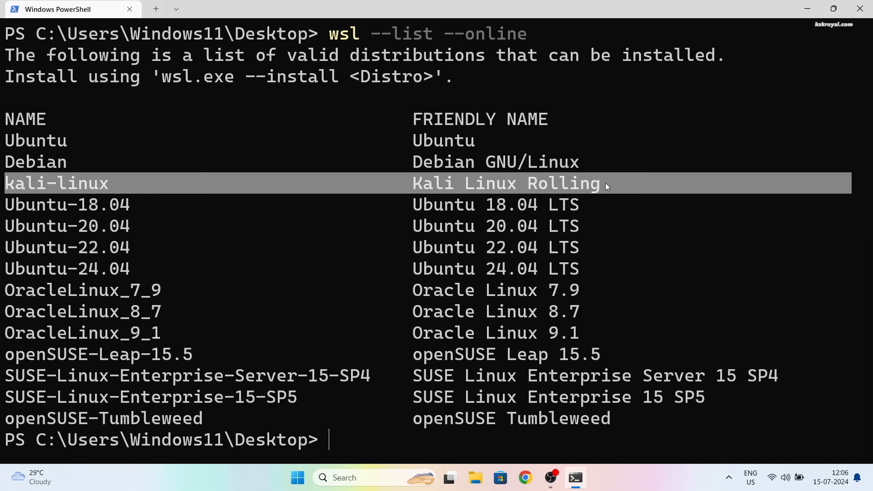
# - Run wsl --install -d kali-linux to install Kali Linux
pyautogui.write('wsl --in')
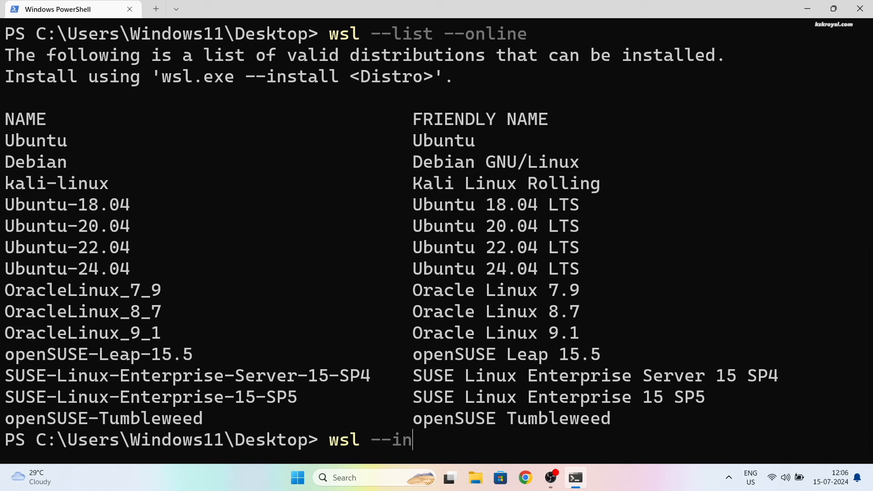
pyautogui.write('stall -d')
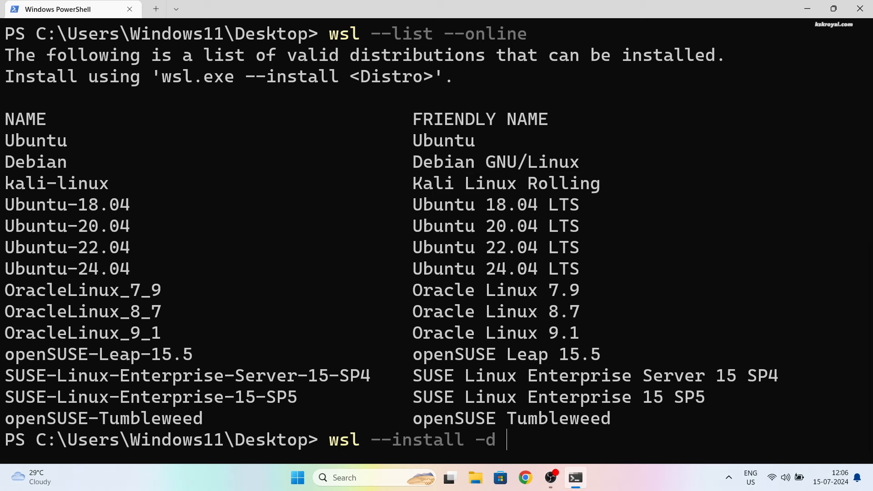
pyautogui.write('kali-l')
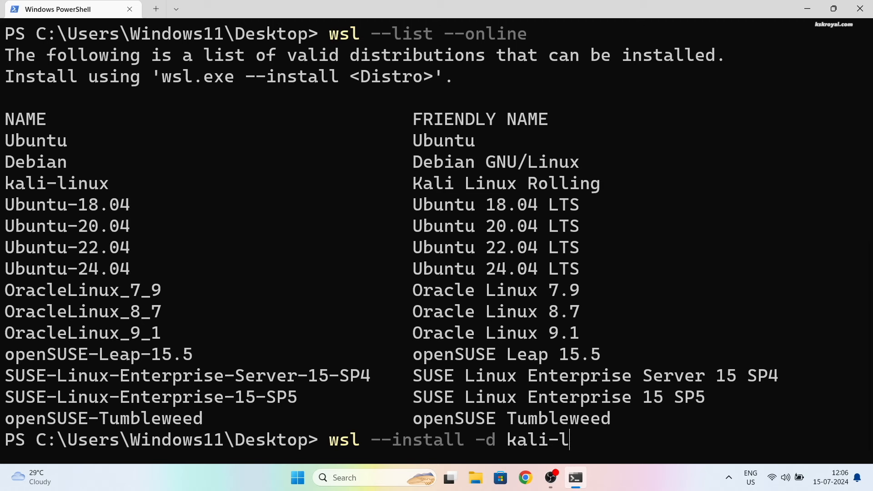
pyautogui.write('inux')
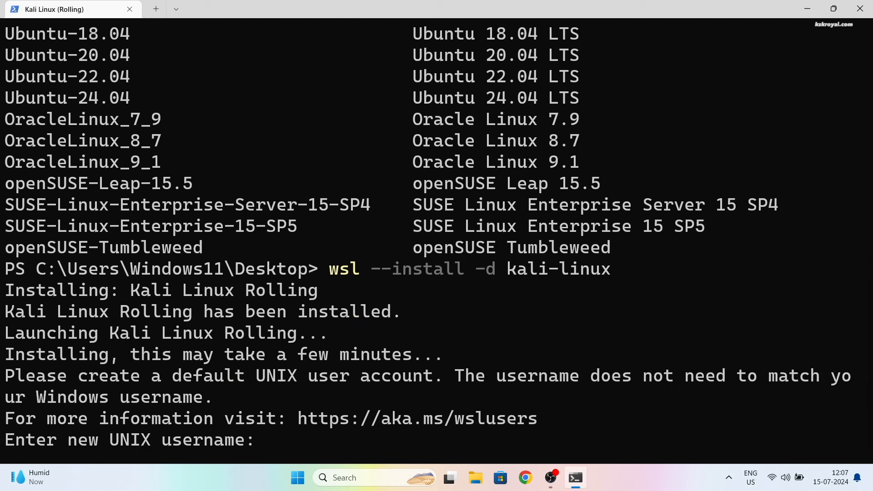
# - Create the Kali user 'kskr' and confirm its password
pyautogui.write('kskroyal')
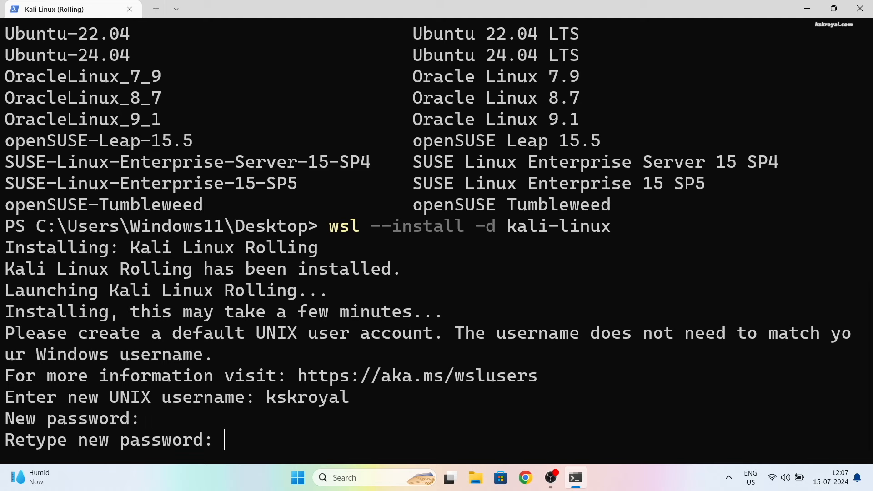
pyautogui.press('enter')
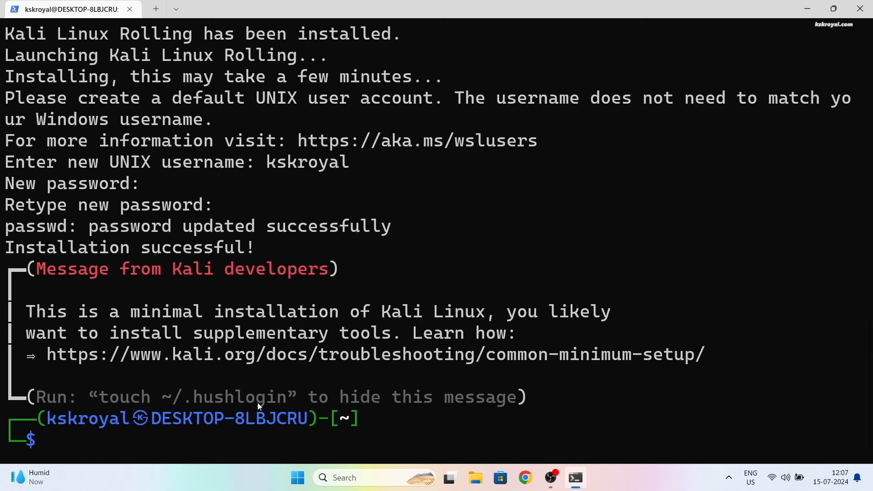
pyautogui.moveTo(33, 269); pyautogui.dragTo(551, 354)
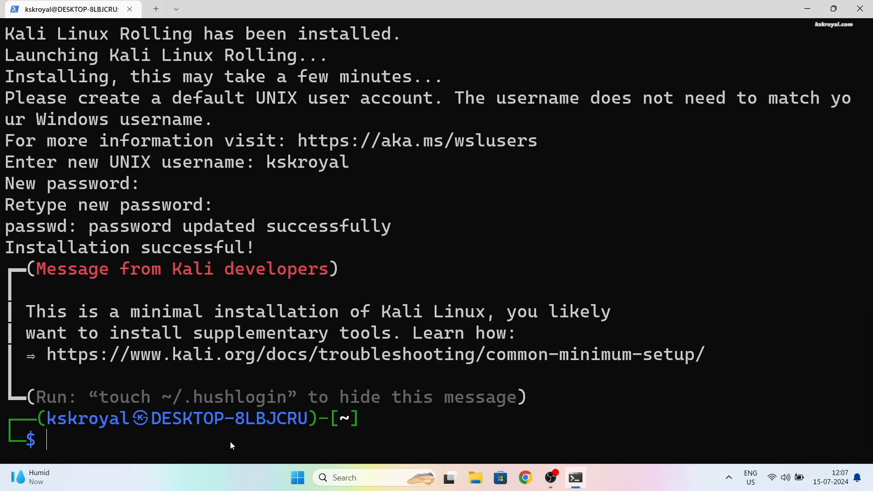
pyautogui.moveTo(190, 444)
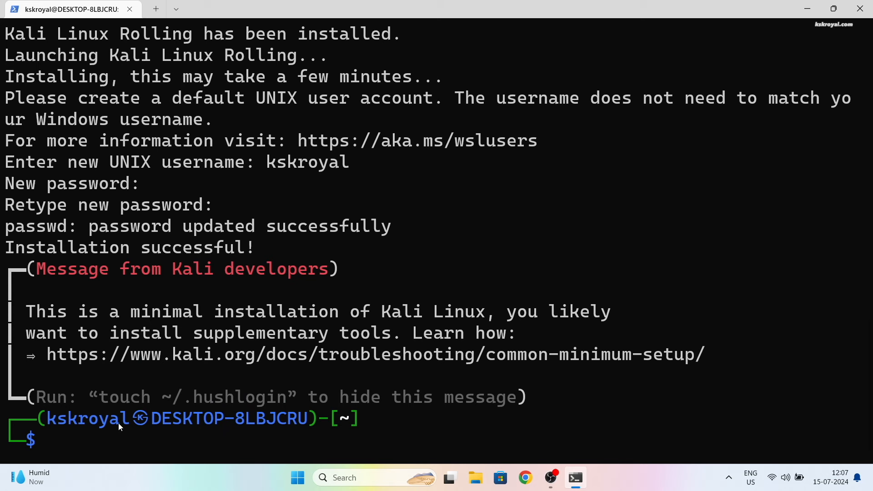
# - Run cat /etc/os-release to confirm Kali 2024.2 is installed
pyautogui.moveTo(47, 418); pyautogui.dragTo(226, 418)
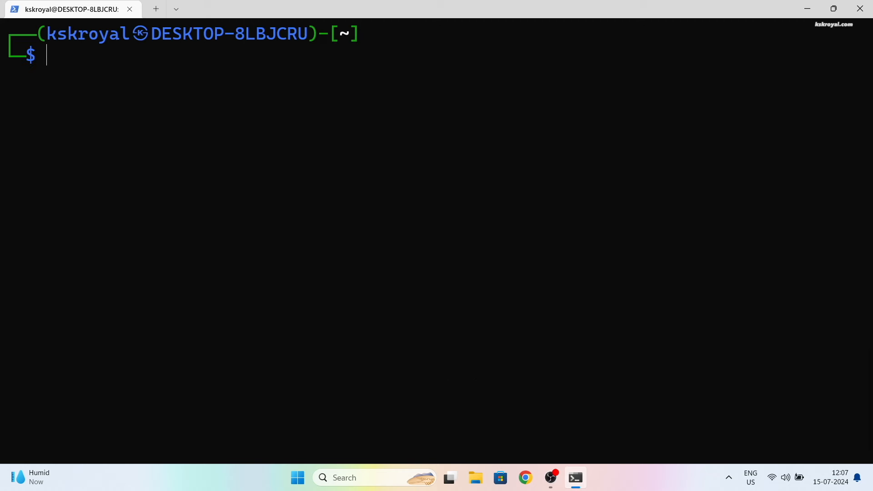
pyautogui.write('cat /etc/os-release')
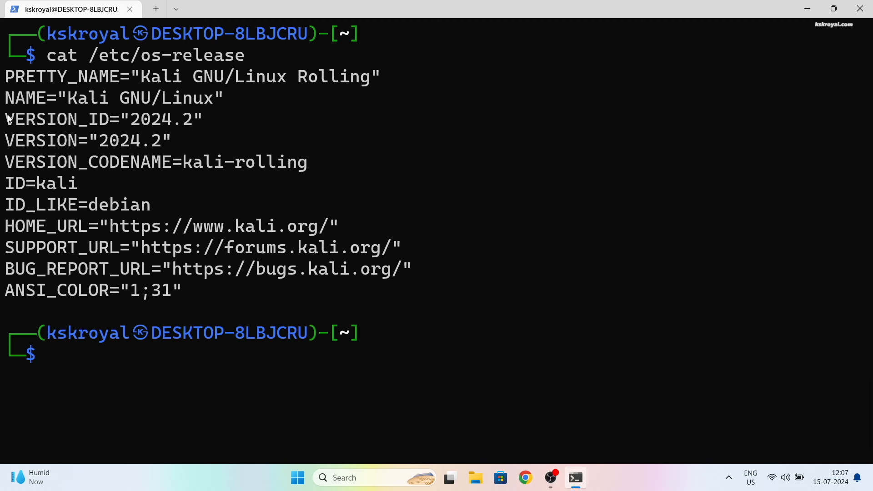
pyautogui.moveTo(5, 119); pyautogui.dragTo(240, 141)
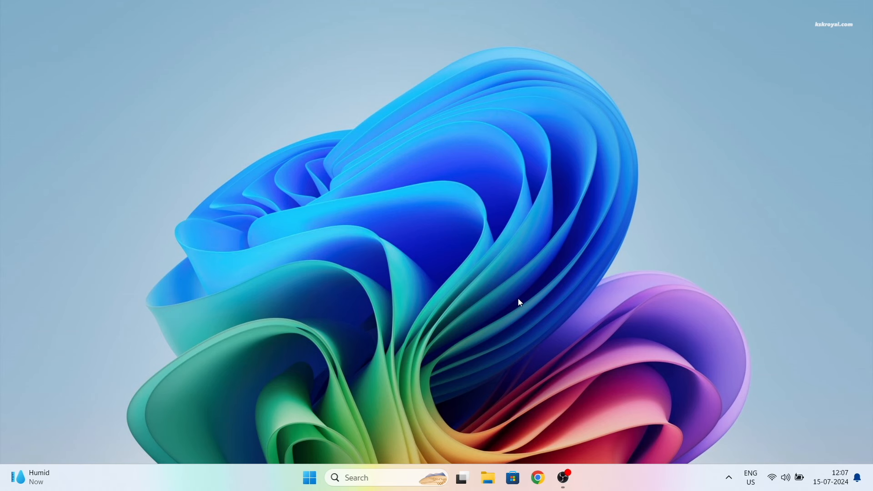
pyautogui.moveTo(285, 468)
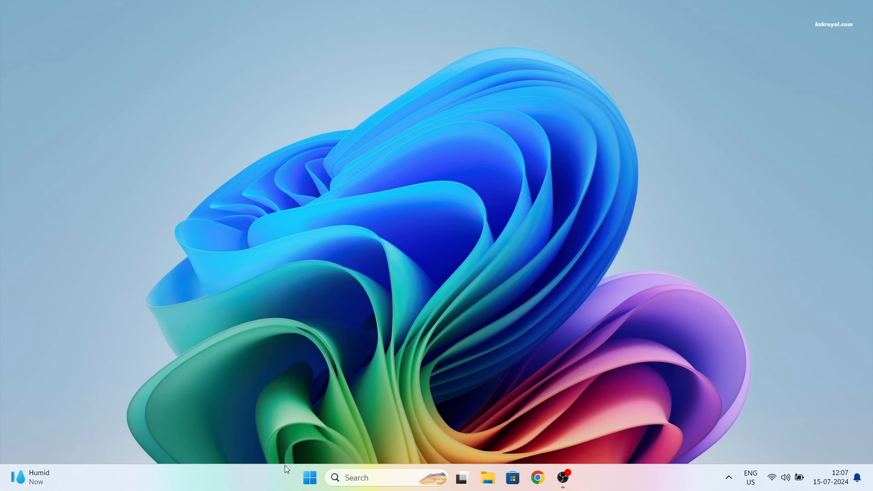
pyautogui.click(309, 478)
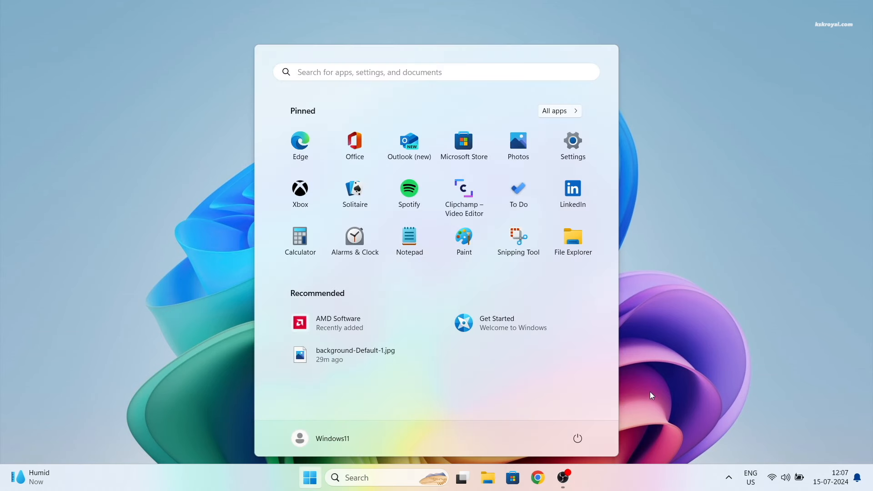
pyautogui.click(559, 110)
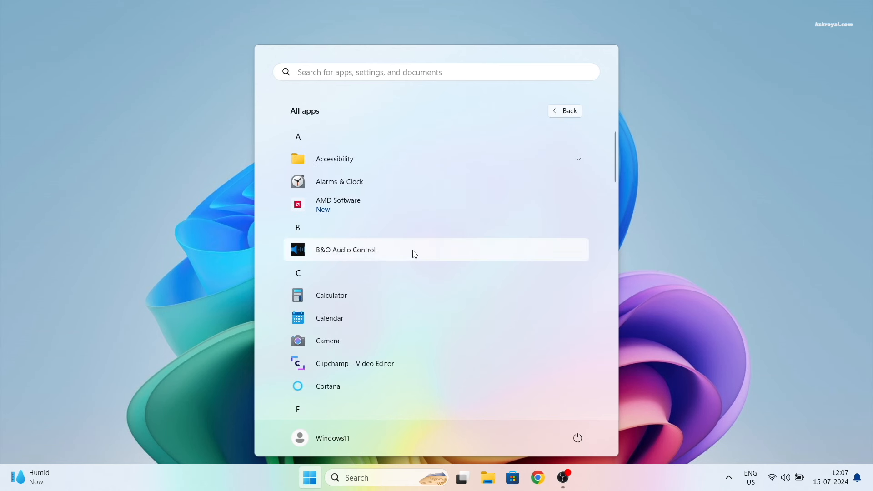
pyautogui.scroll(-3)
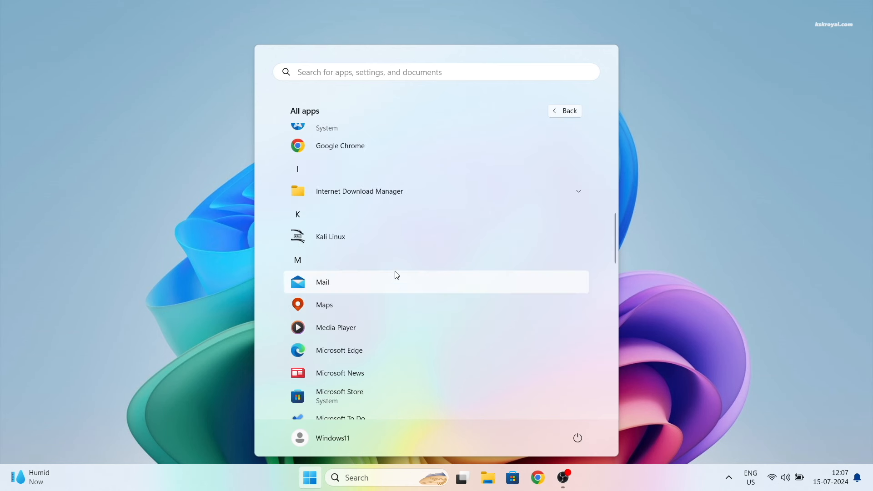
pyautogui.moveTo(381, 236)
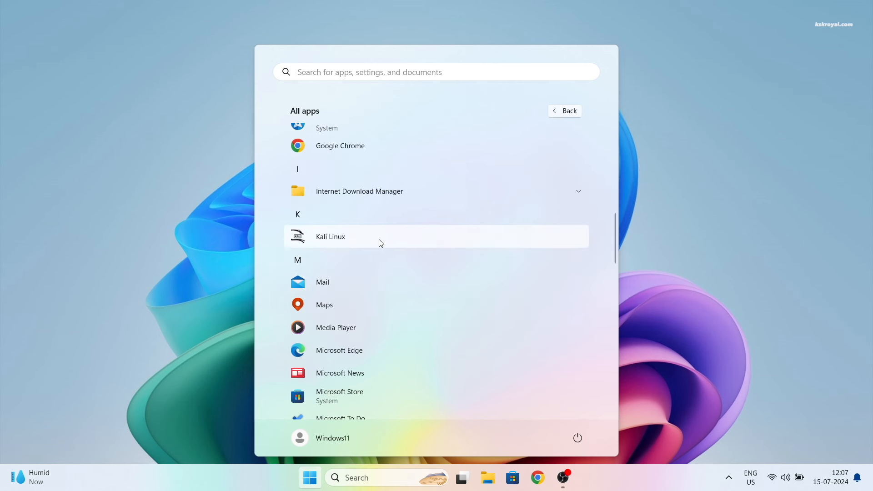
pyautogui.moveTo(363, 245)
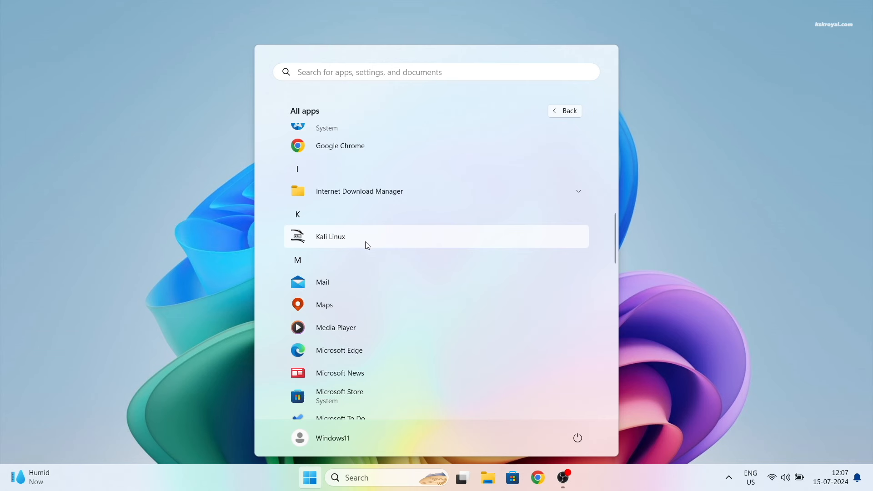
pyautogui.moveTo(413, 246)
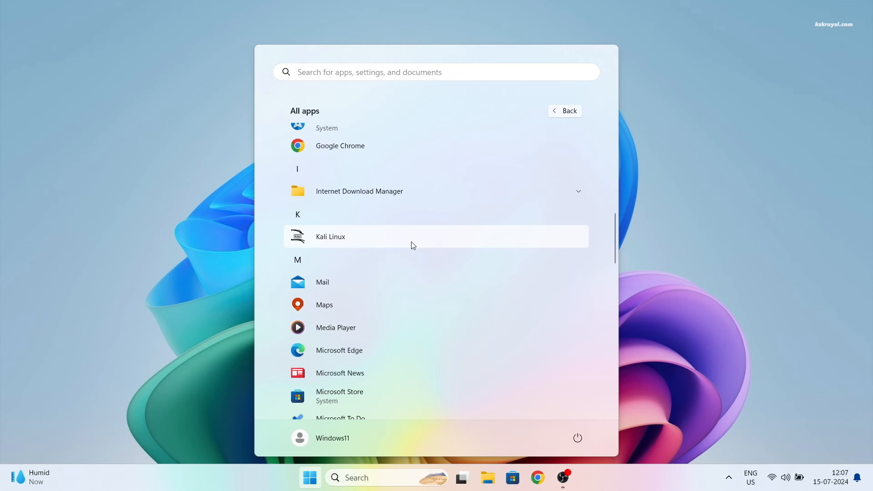
pyautogui.moveTo(396, 244)
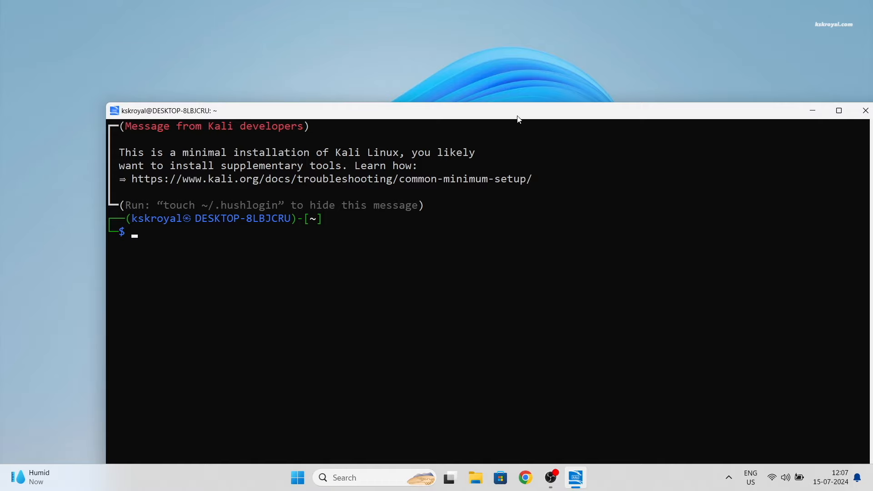
pyautogui.click(865, 110)
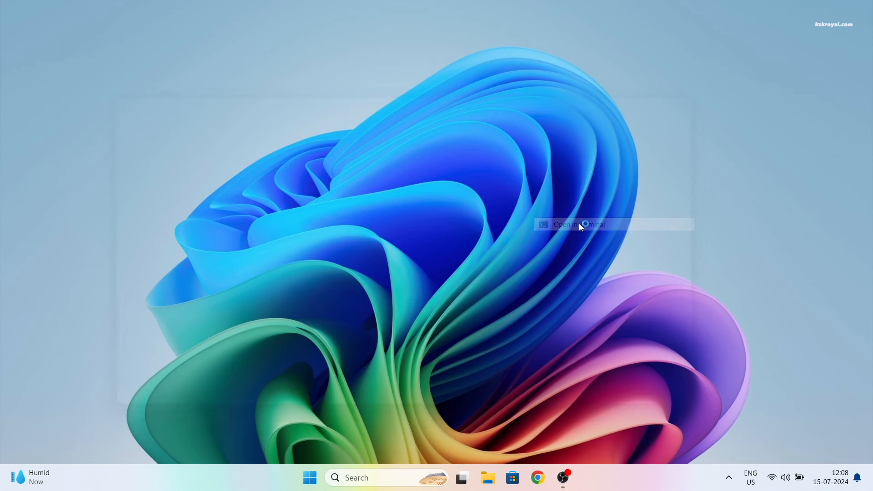
# - Set kali-linux as the default WSL distribution, start bash, and close the terminal
pyautogui.click(578, 224)
pyautogui.write('wsl --')
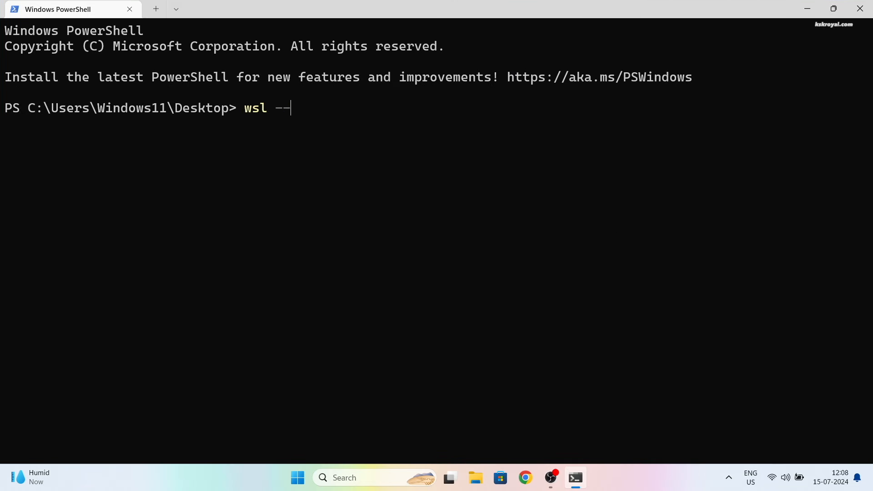
pyautogui.write('setdefault kali-')
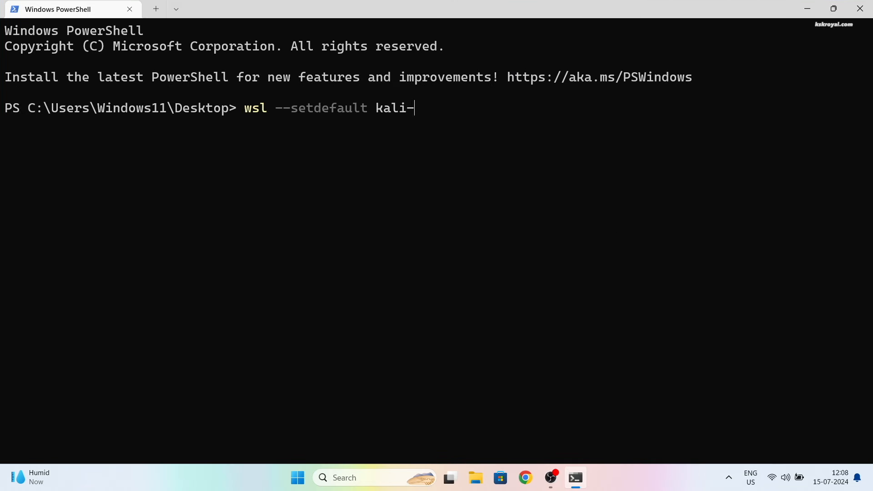
pyautogui.press('Enter')
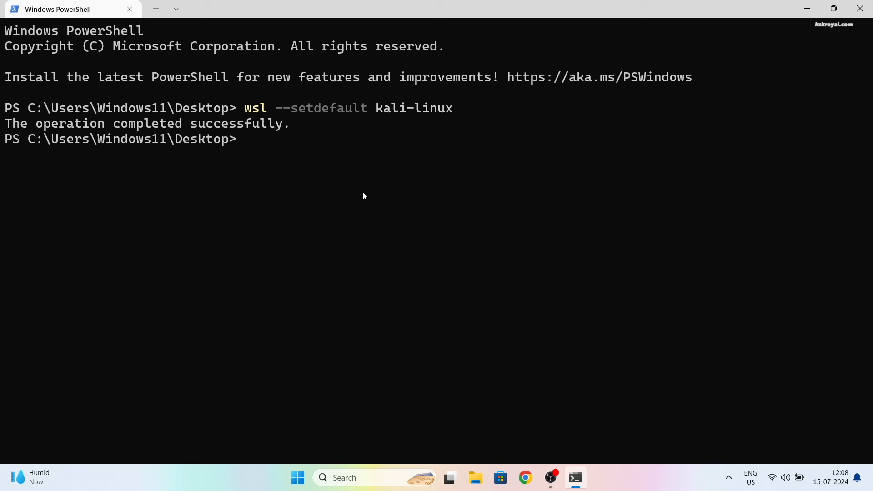
pyautogui.moveTo(398, 233)
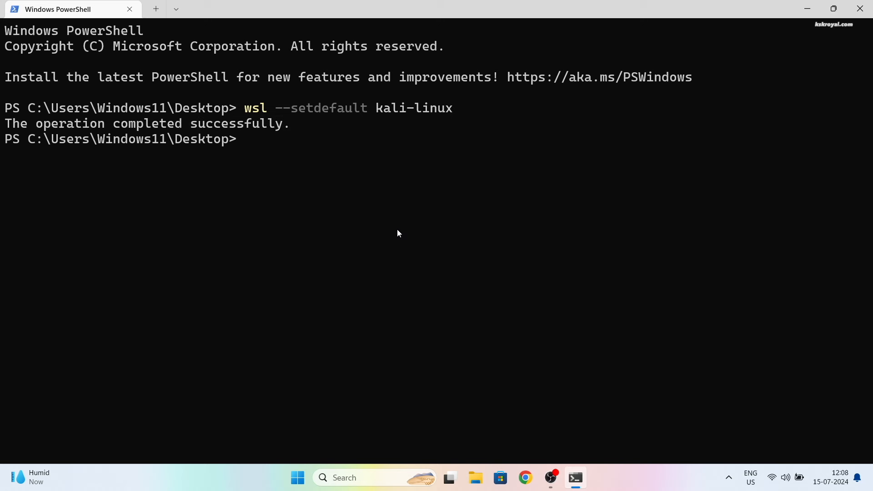
pyautogui.write('bash')
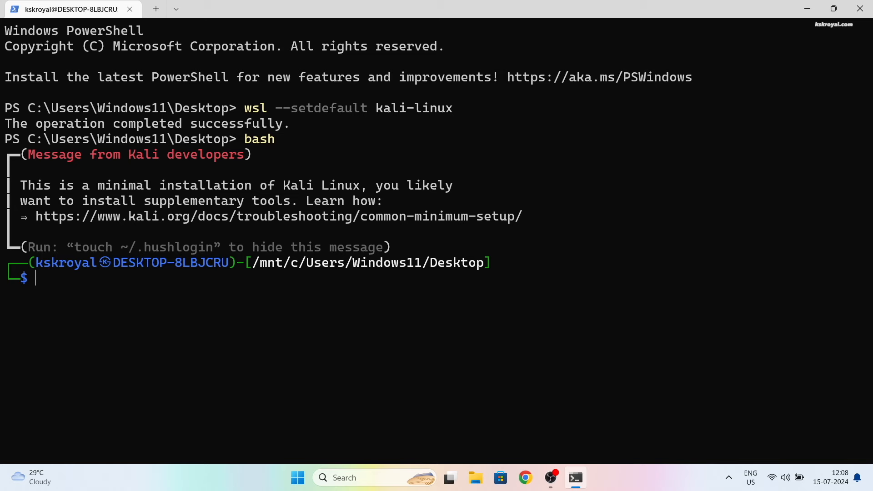
pyautogui.click(859, 9)
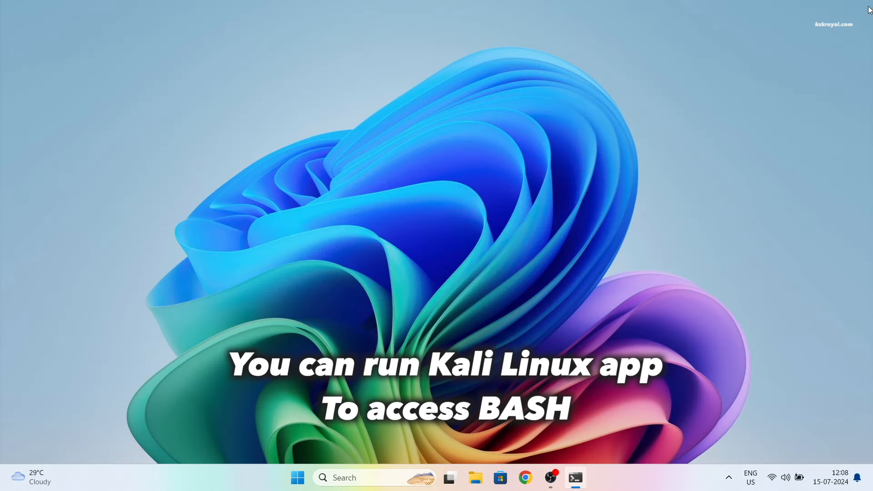
# - Launch the Kali Linux app and run sudo apt update until packages are current
pyautogui.write('kali Linux')
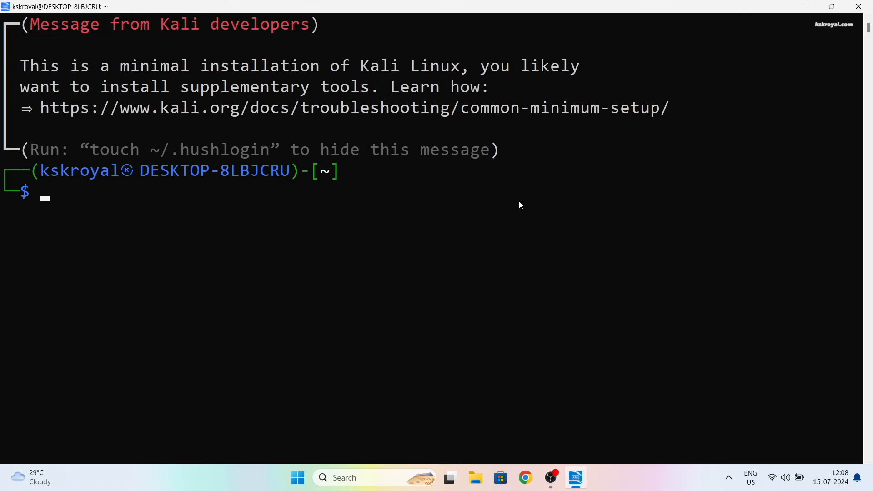
pyautogui.write('sudo apt')
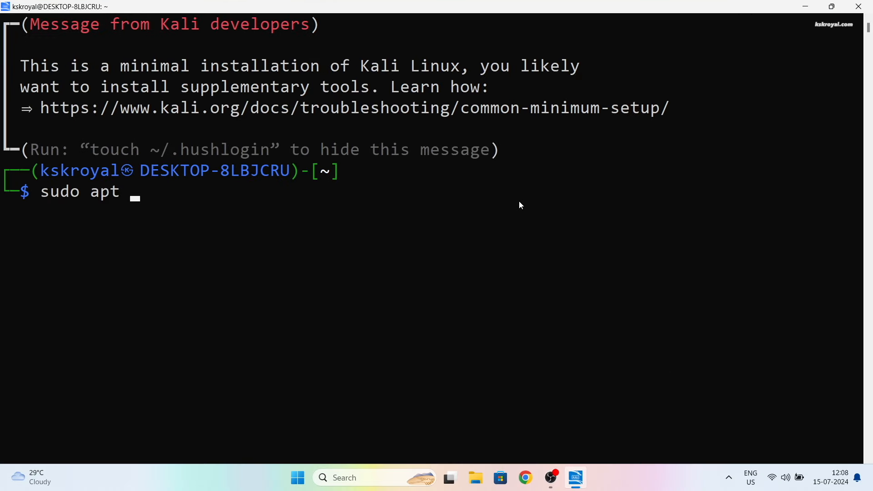
pyautogui.write('update')
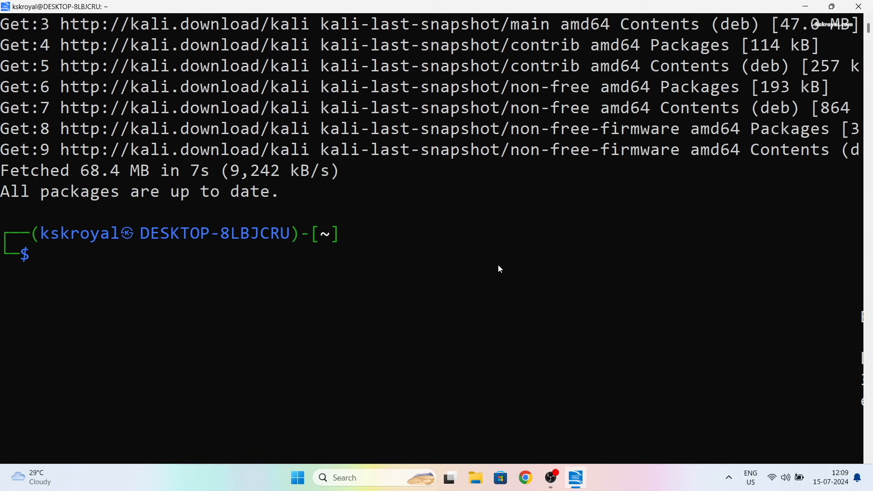
# - Install neofetch and htop with apt, then run neofetch and htop
pyautogui.write('sudo apt instal')
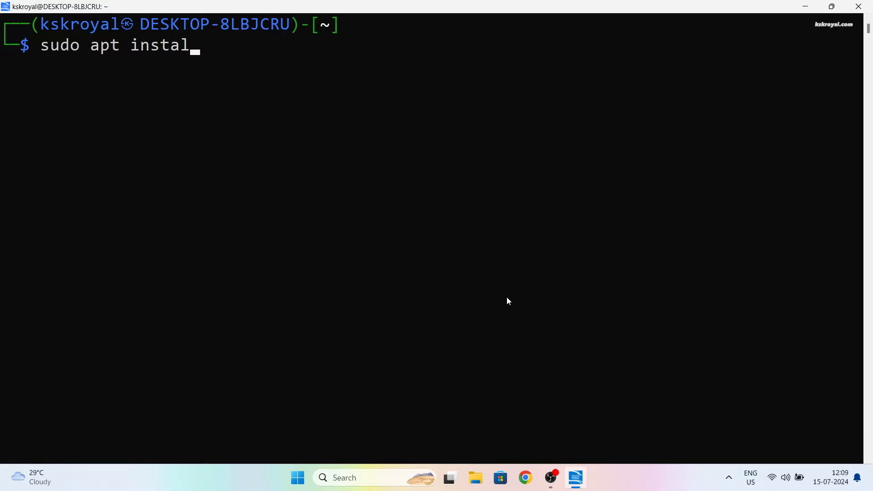
pyautogui.write('l neofetch htop')
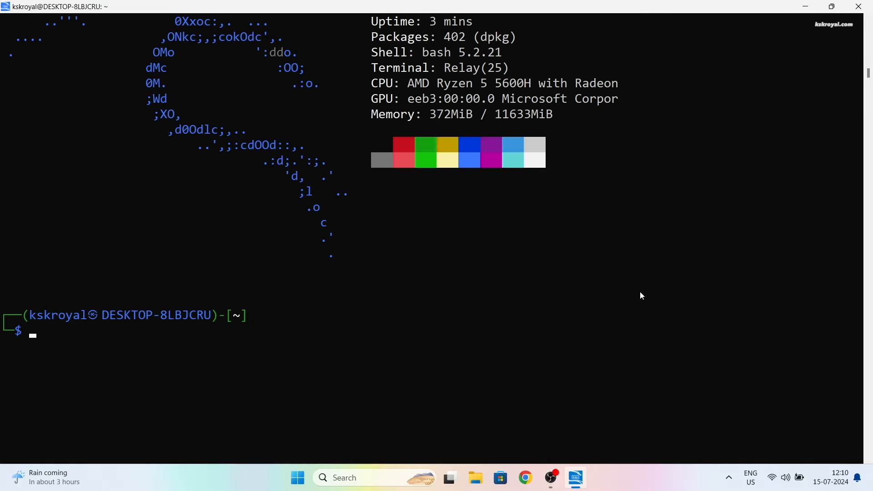
pyautogui.write('neofetch')
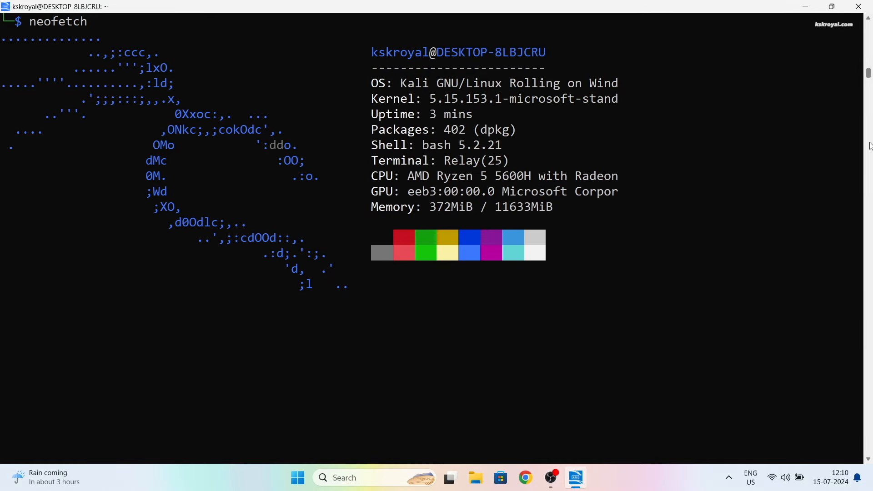
pyautogui.write('htop')
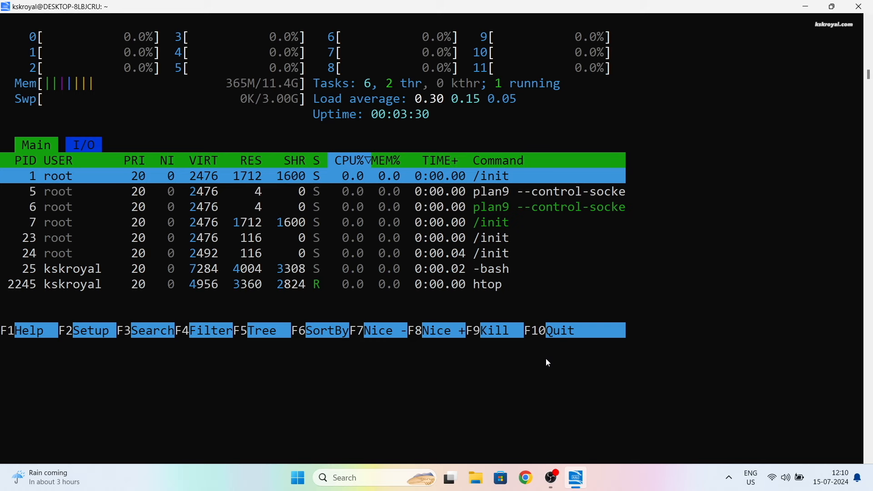
pyautogui.moveTo(825, 137)
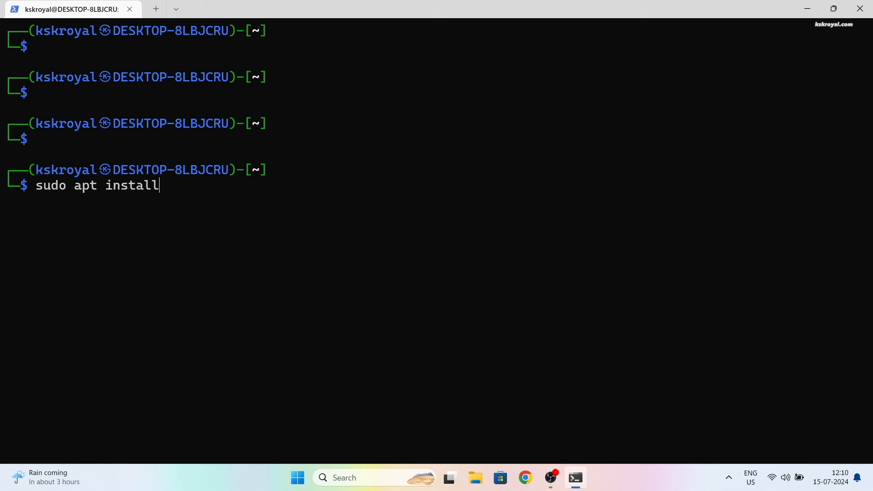
# - Launch Kate, install GIMP with sudo apt install gimp, and start GIMP from the shell
pyautogui.write('kate')
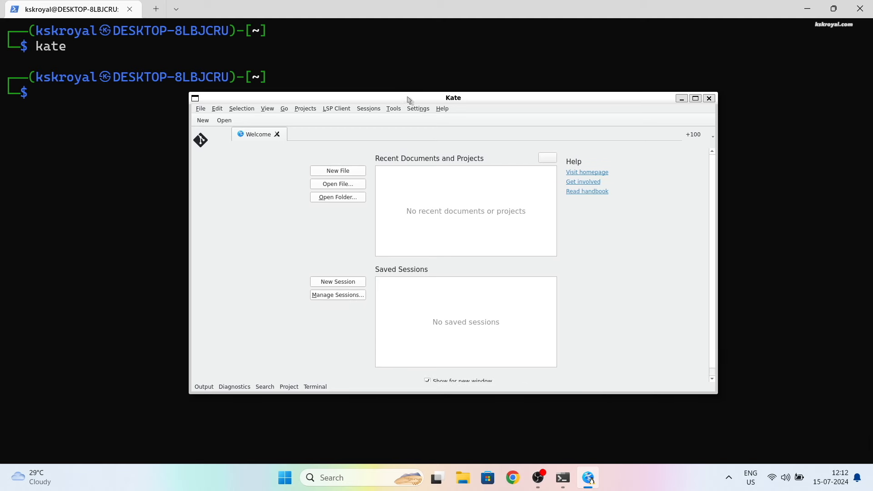
pyautogui.write('sudo apt ins')
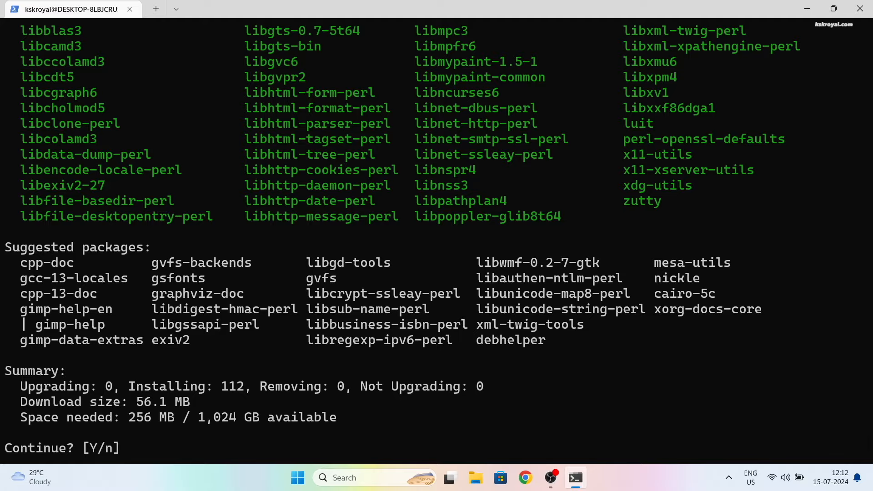
pyautogui.write('y')
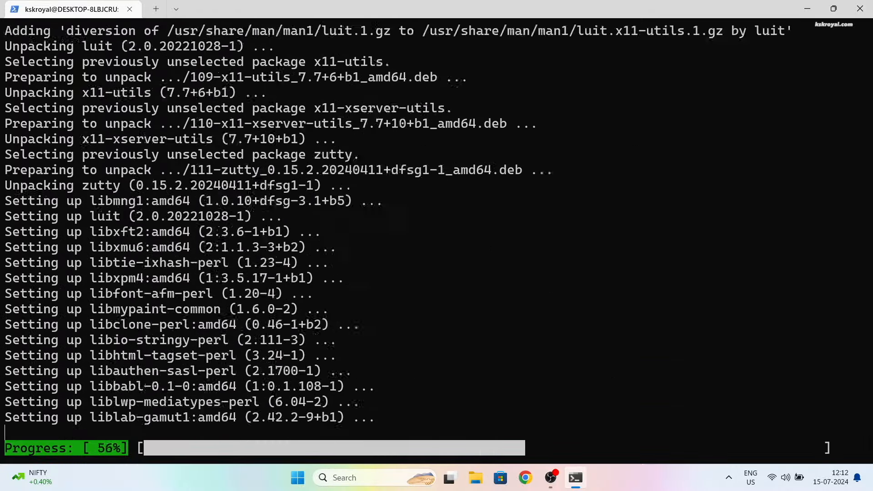
pyautogui.write('gim')
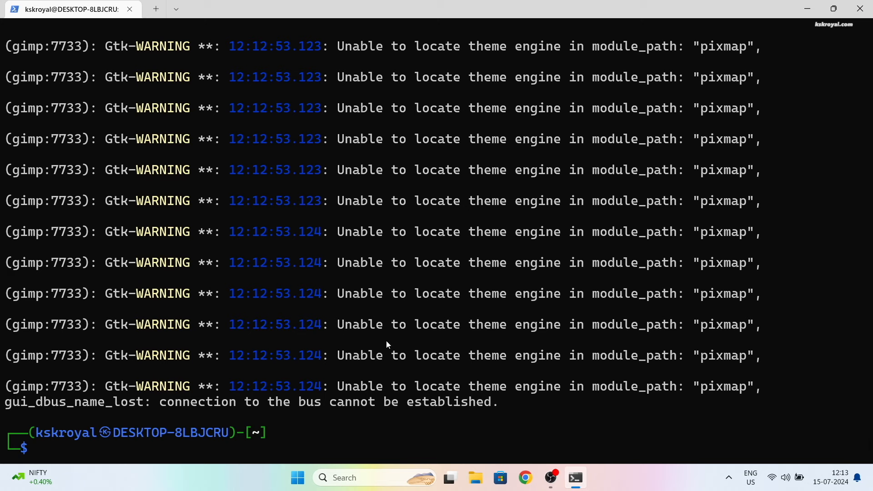
# - Show the Start menu's All apps list scrolled down to the kali-linux folder
pyautogui.click(298, 478)
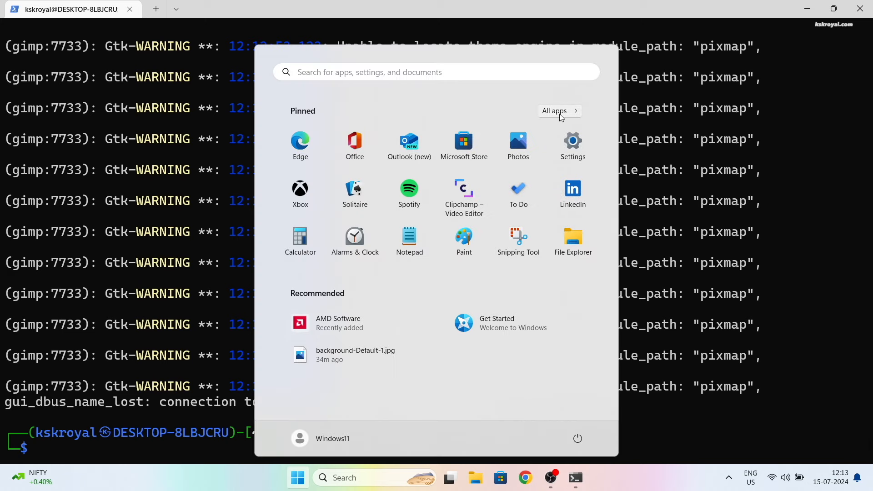
pyautogui.click(553, 111)
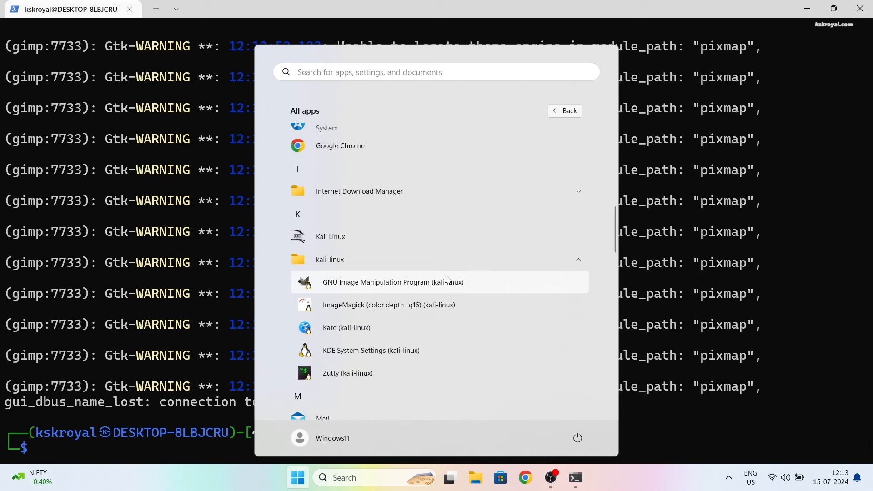
pyautogui.scroll(-3)
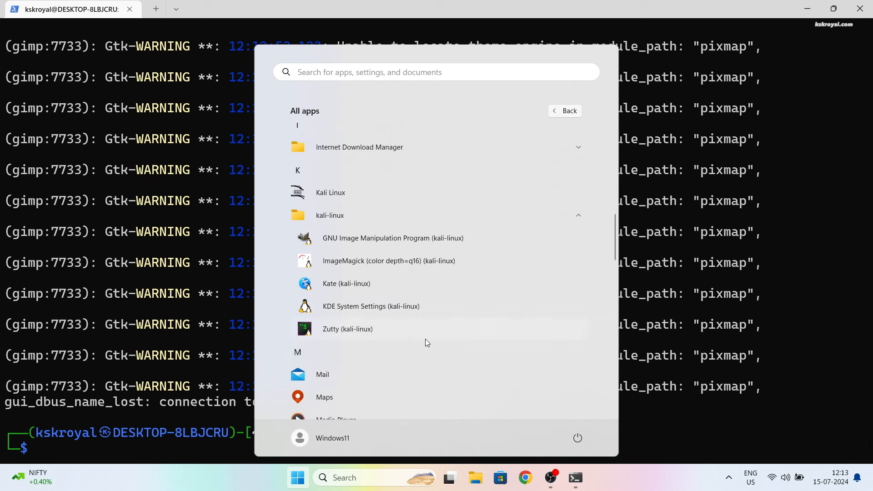
pyautogui.moveTo(367, 273)
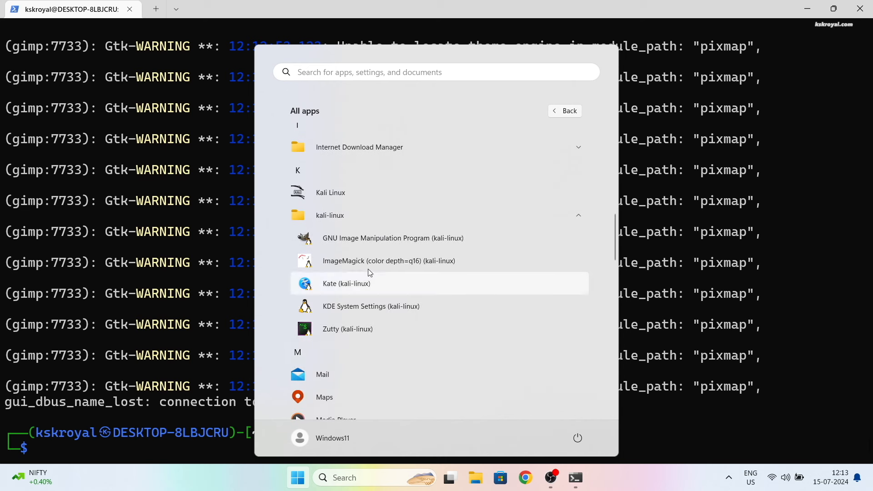
pyautogui.moveTo(365, 238)
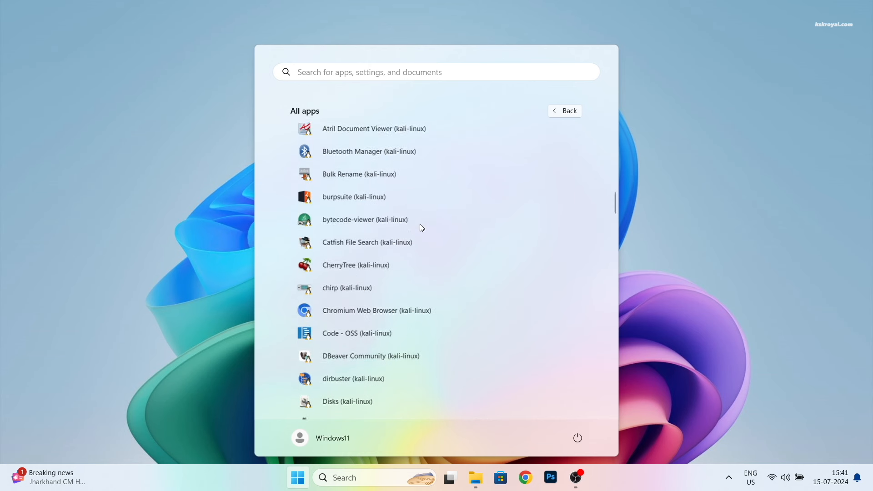
# - Pin the kali-linux GNU Image Manipulation Program to the taskbar via its context menu
pyautogui.scroll(-3)
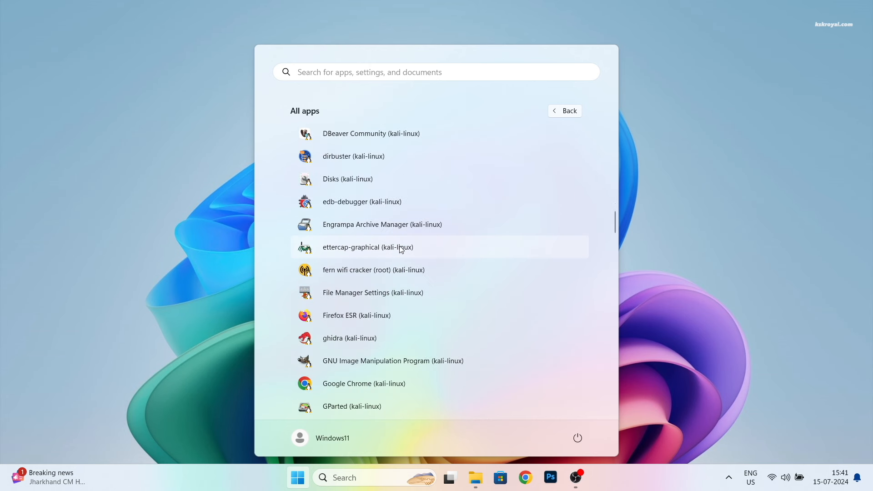
pyautogui.moveTo(392, 361)
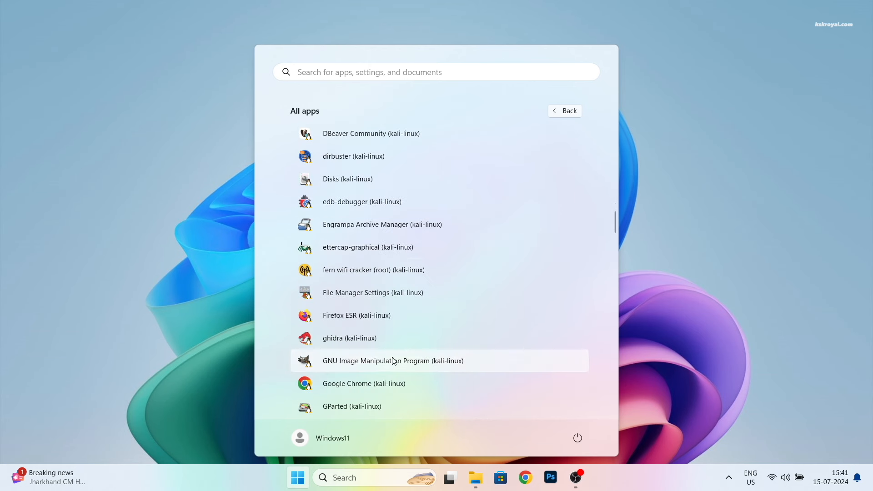
pyautogui.rightClick(392, 360)
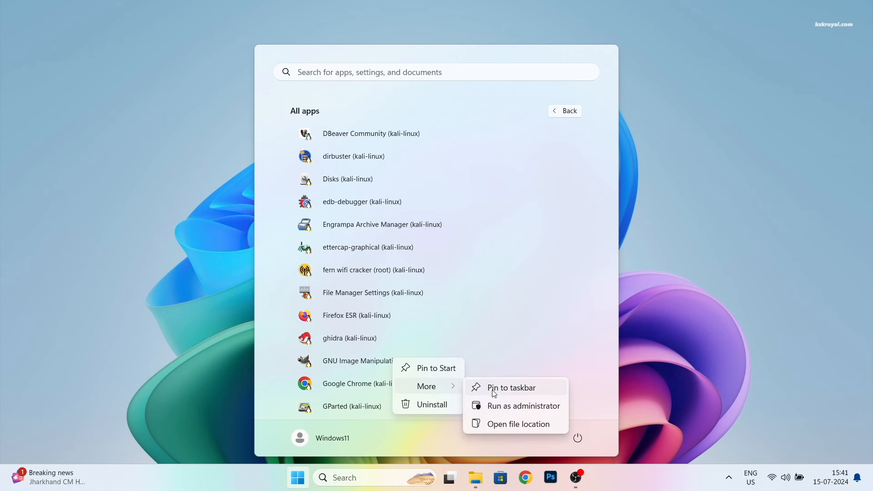
pyautogui.click(511, 387)
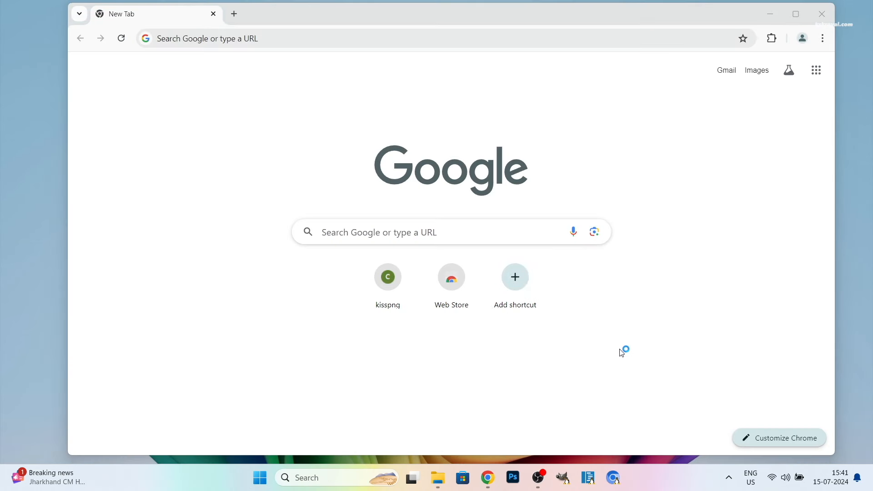
# - Launch Kali GIMP from its pinned taskbar icon, with Chromium and Code - OSS open
pyautogui.click(563, 477)
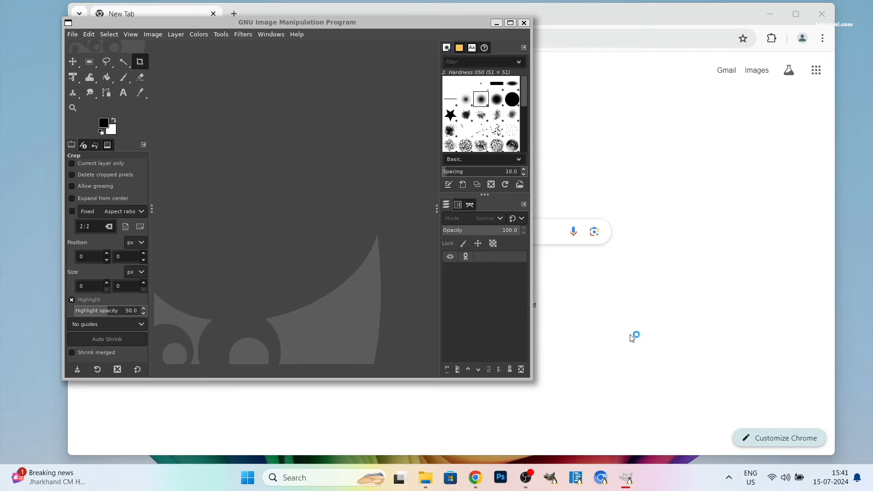
pyautogui.click(637, 478)
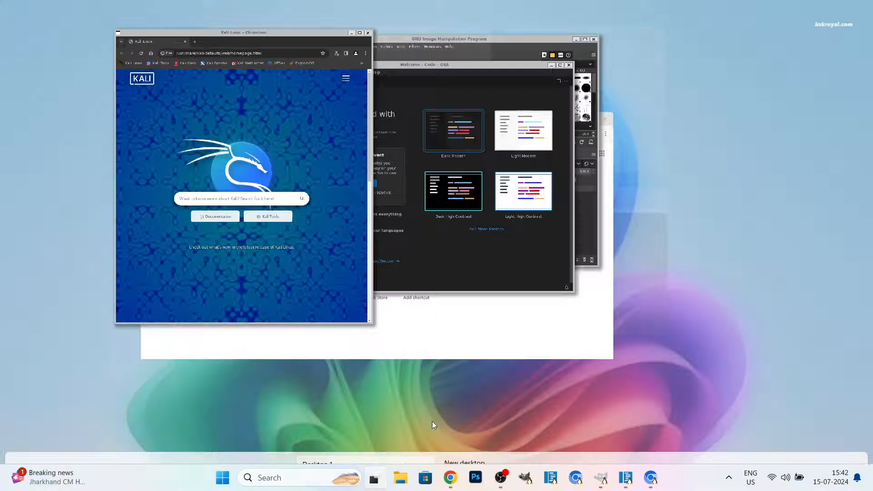
# - Review all open windows in Task View and switch to the Kali shell window
pyautogui.click(374, 478)
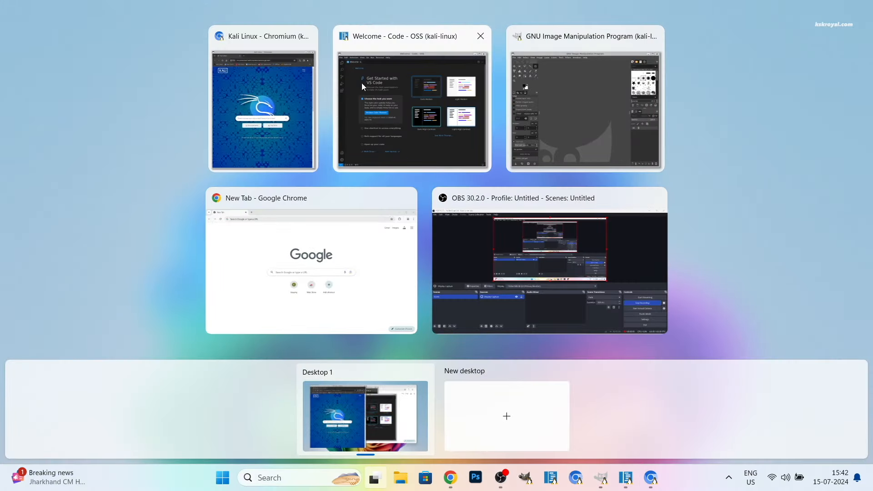
pyautogui.moveTo(307, 36)
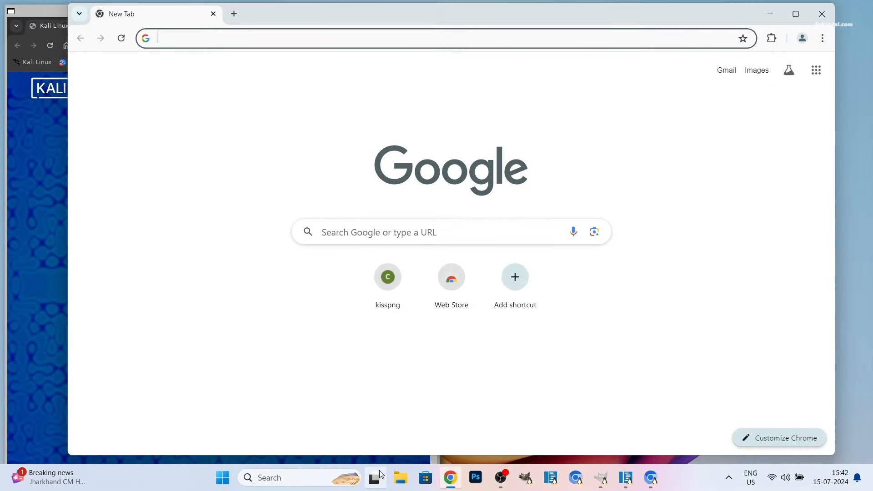
pyautogui.click(375, 477)
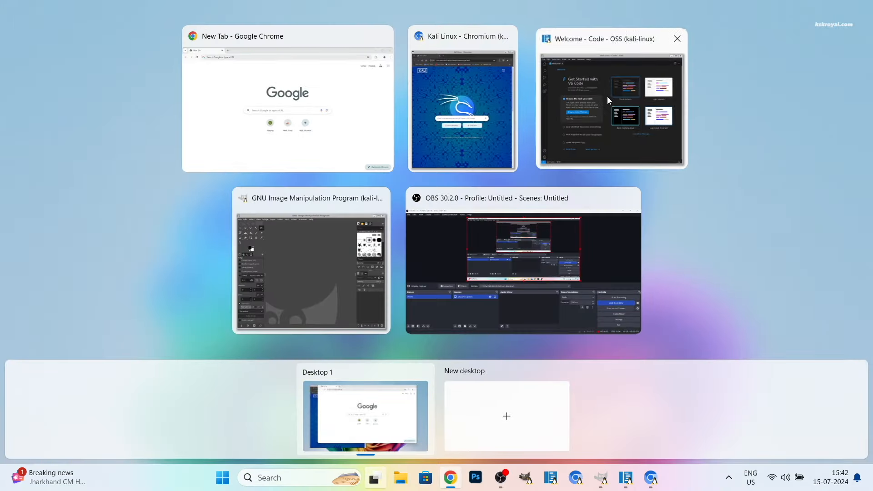
pyautogui.click(610, 99)
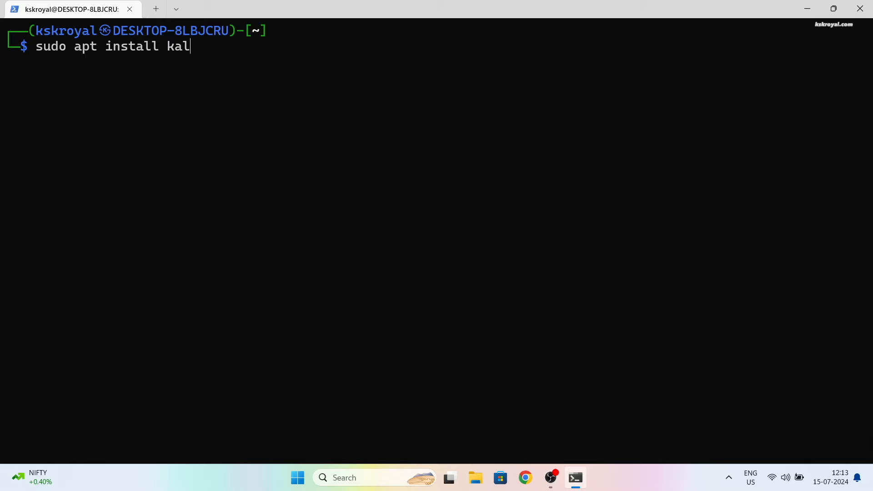
# - Install the kali-win-kex package via sudo apt install, completing the Xfce desktop setup
pyautogui.write('i-win')
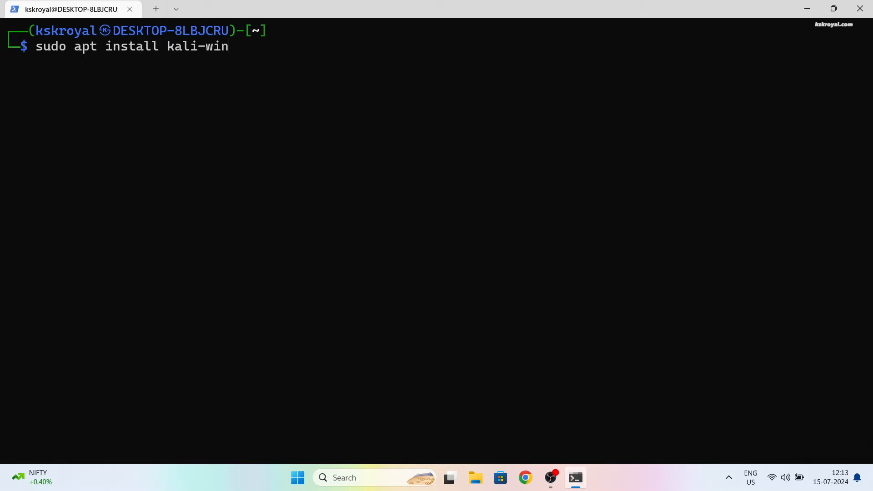
pyautogui.write('-kex')
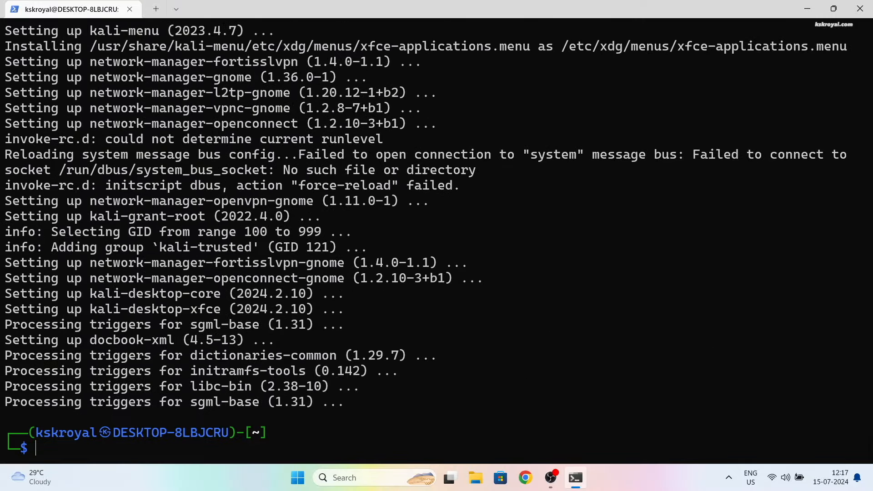
pyautogui.write('kex')
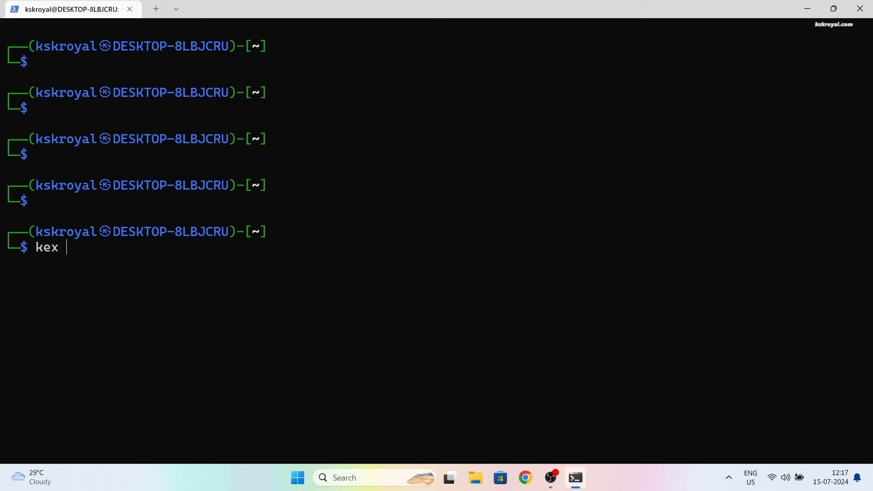
# - Start Win-KeX with kex --win, setting a password and declining view-only access
pyautogui.write('--win')
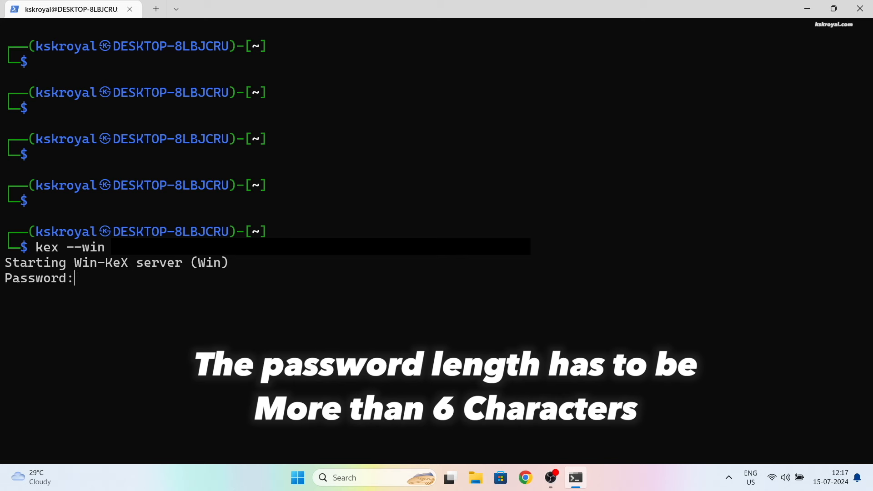
pyautogui.press('Enter')
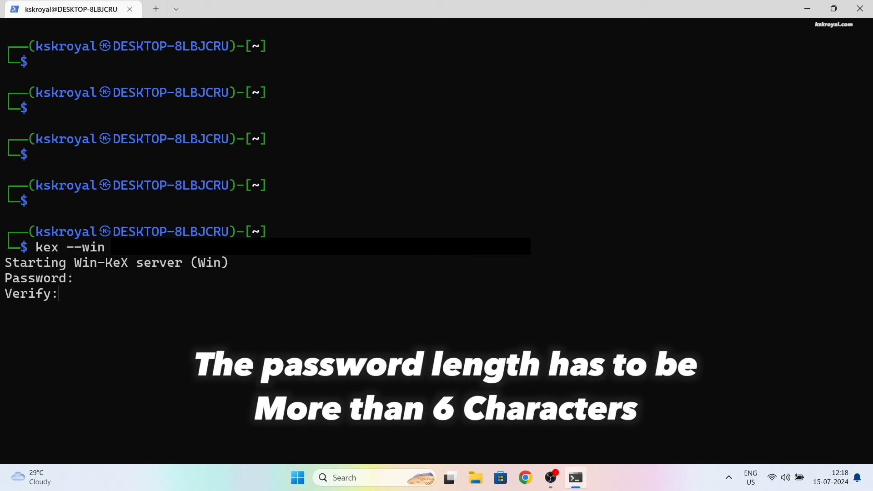
pyautogui.write('n')
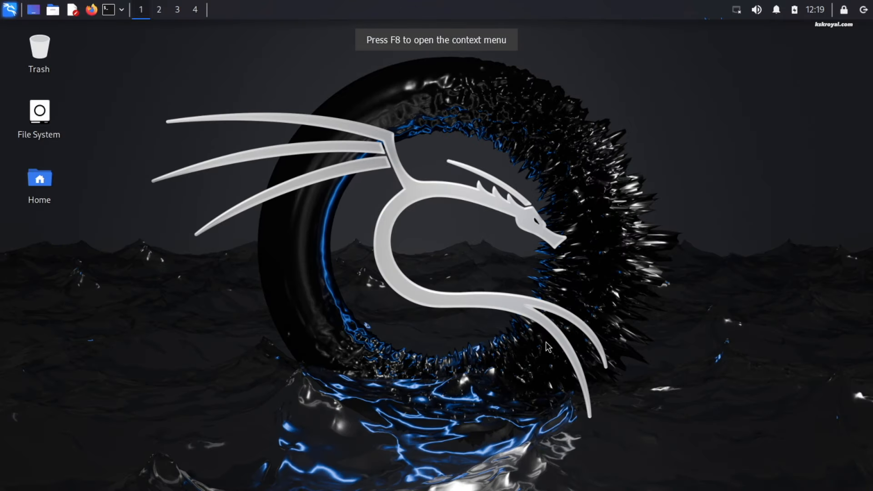
pyautogui.moveTo(638, 245)
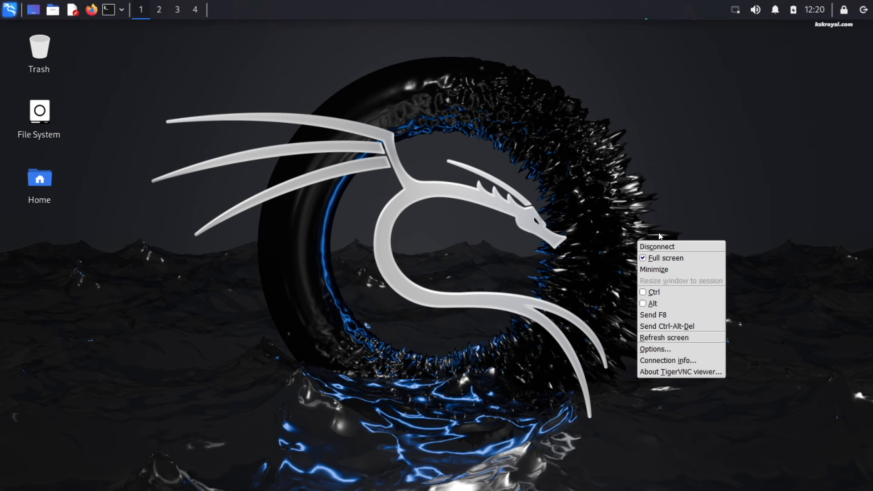
pyautogui.moveTo(658, 246)
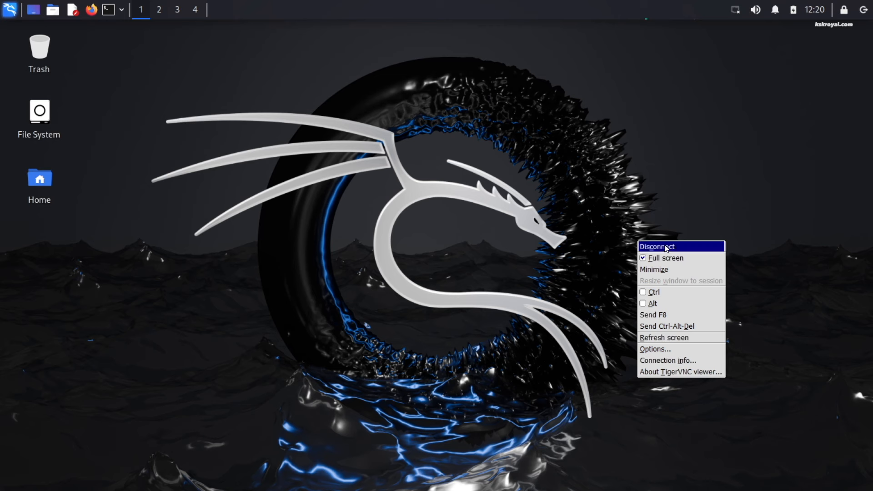
pyautogui.moveTo(654, 270)
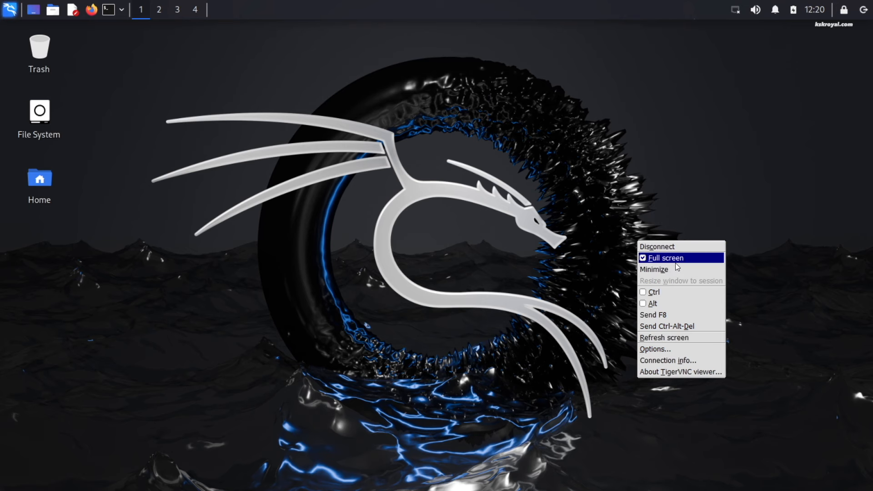
# - Move the Kali desktop out of full screen into a focused TigerVNC window
pyautogui.click(663, 257)
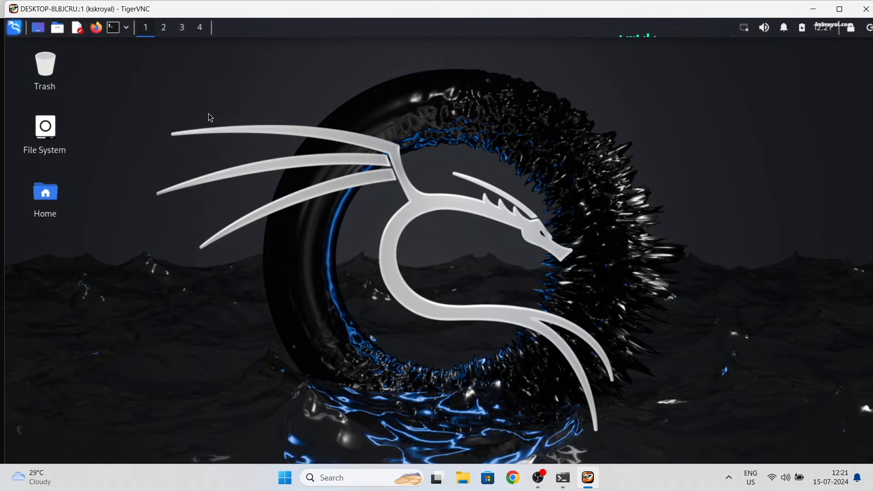
pyautogui.click(562, 478)
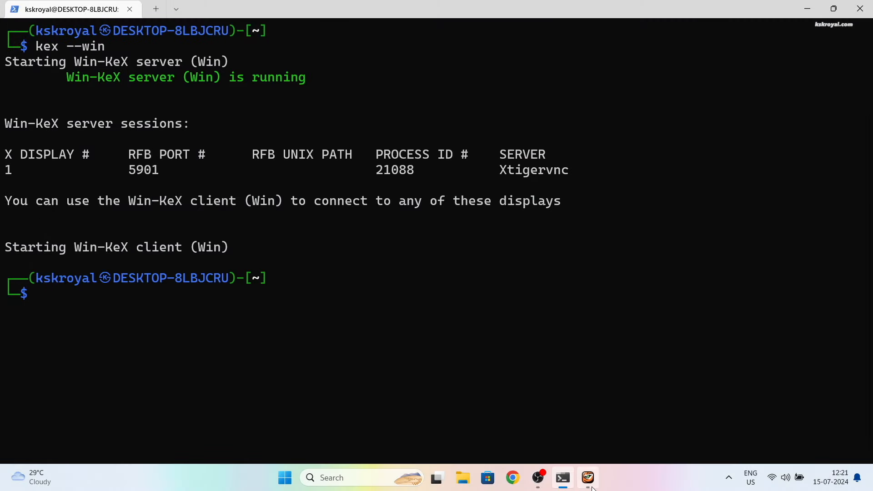
pyautogui.click(587, 477)
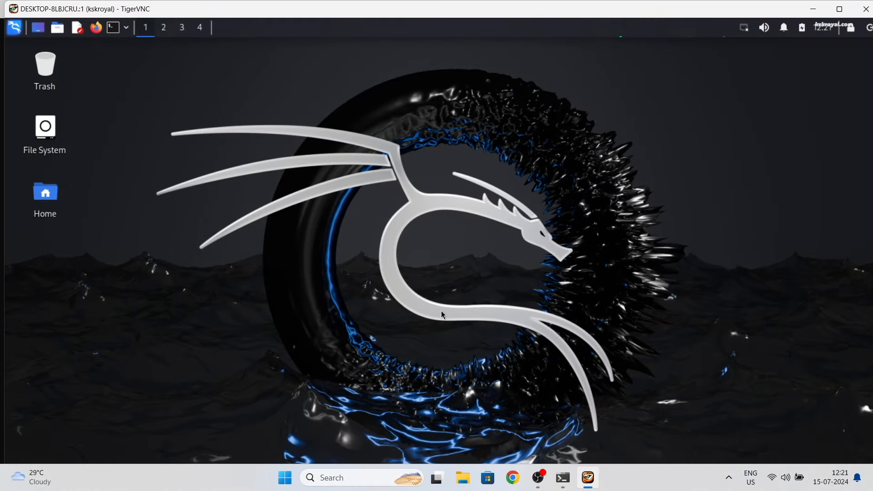
# - Run neofetch and select the Xfce version line, then close Mousepad and open Firefox
pyautogui.write('neofetch')
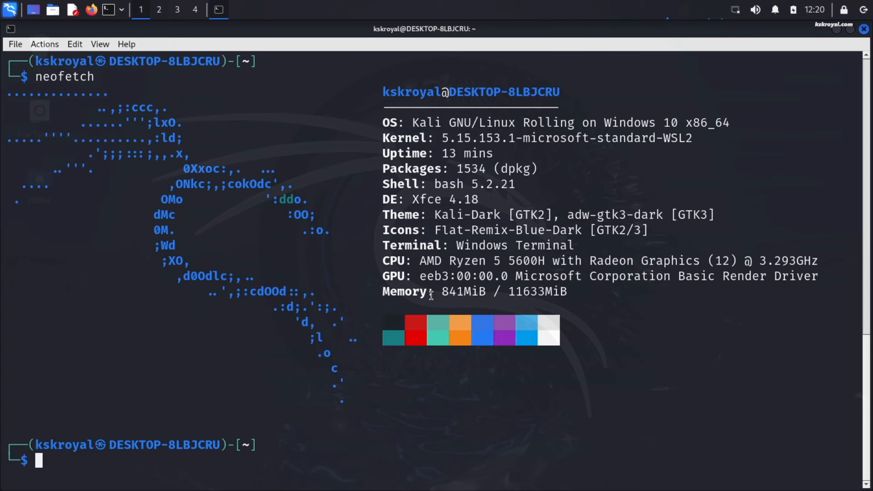
pyautogui.doubleClick(464, 200)
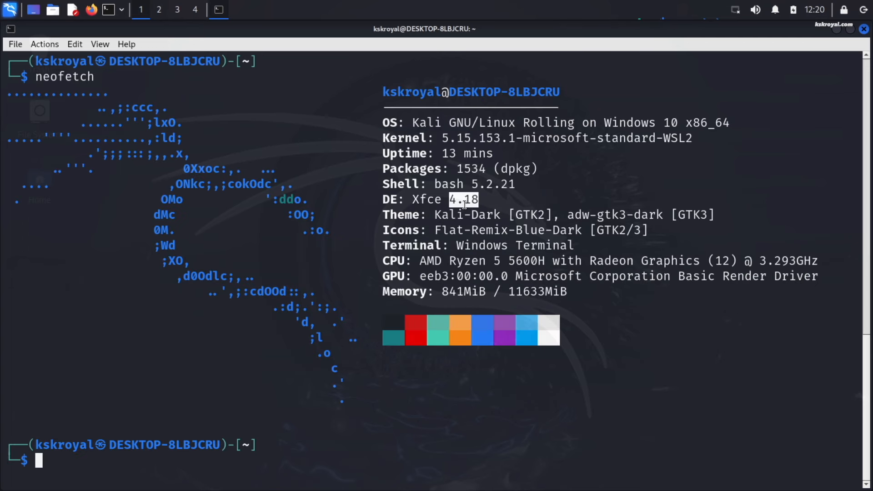
pyautogui.tripleClick(456, 199)
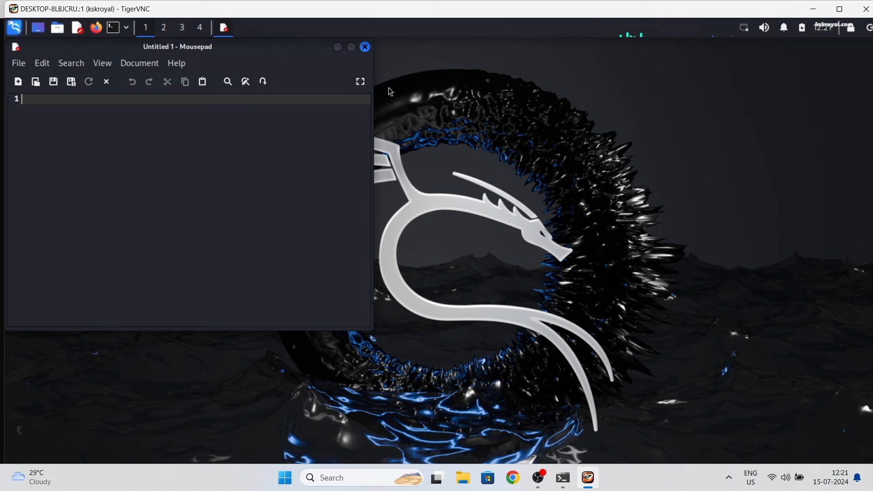
pyautogui.click(364, 46)
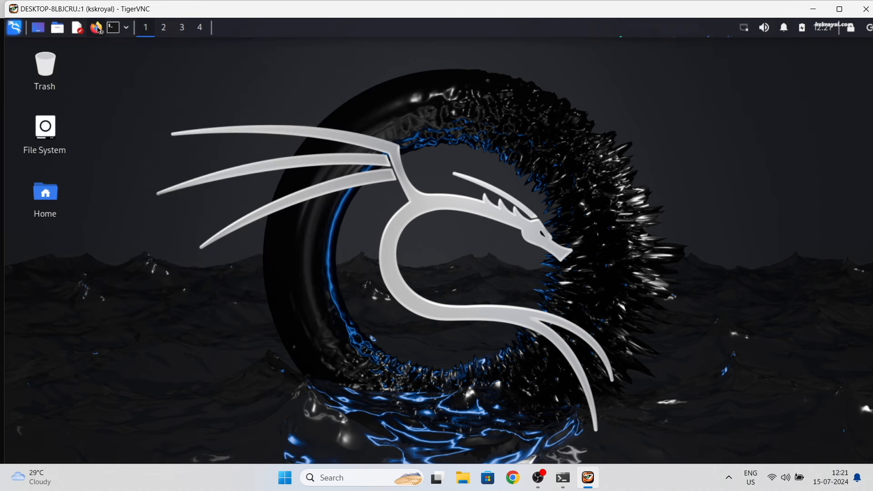
pyautogui.click(96, 28)
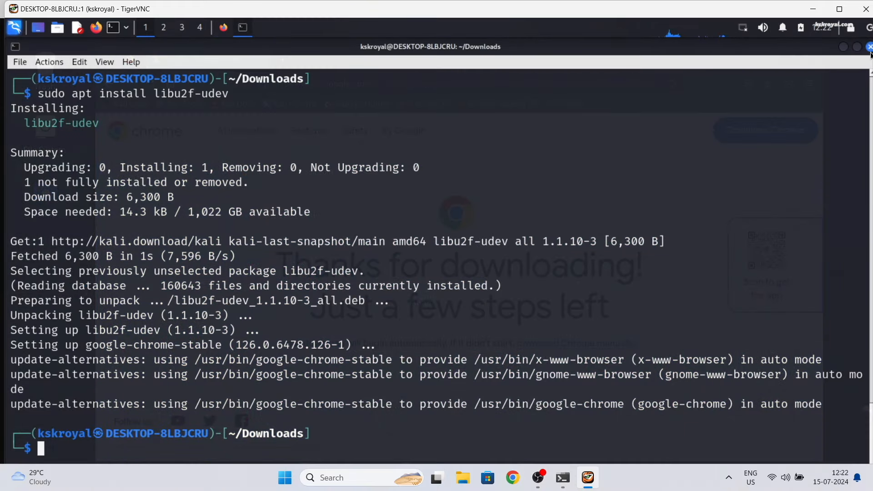
# - Close the terminal and launch Google Chrome by searching 'chrom' in the Whisker menu
pyautogui.click(866, 47)
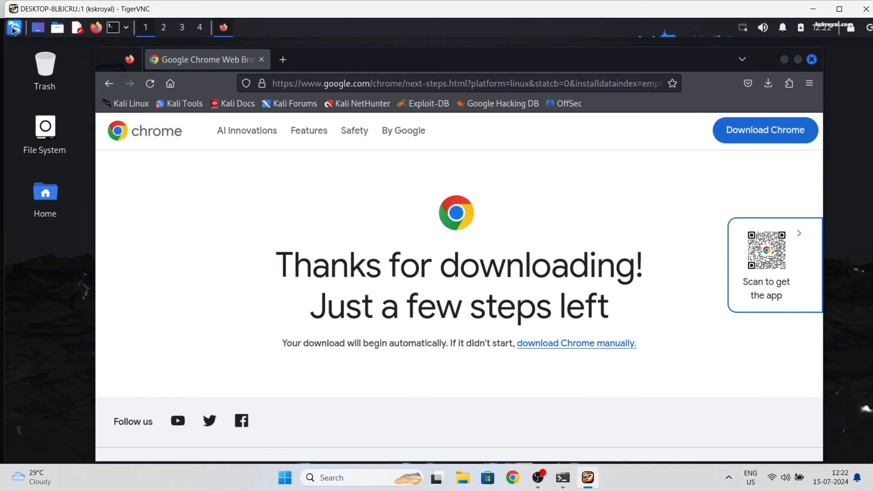
pyautogui.click(12, 27)
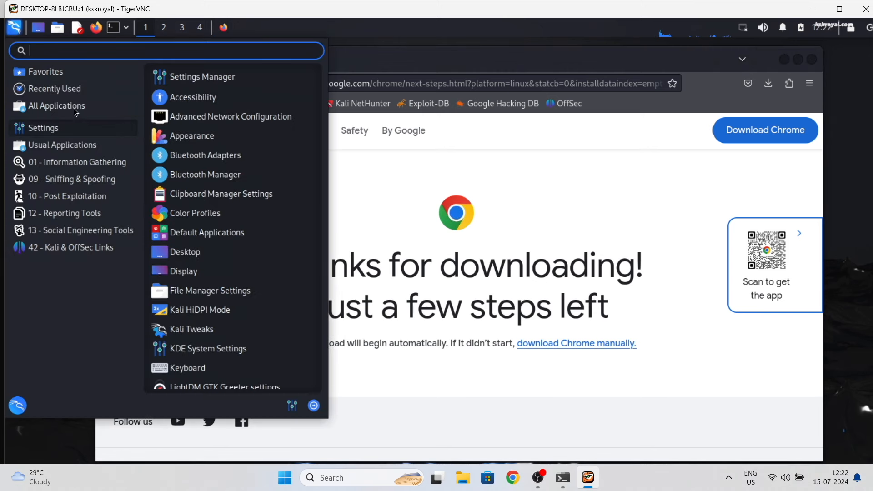
pyautogui.write('chrom')
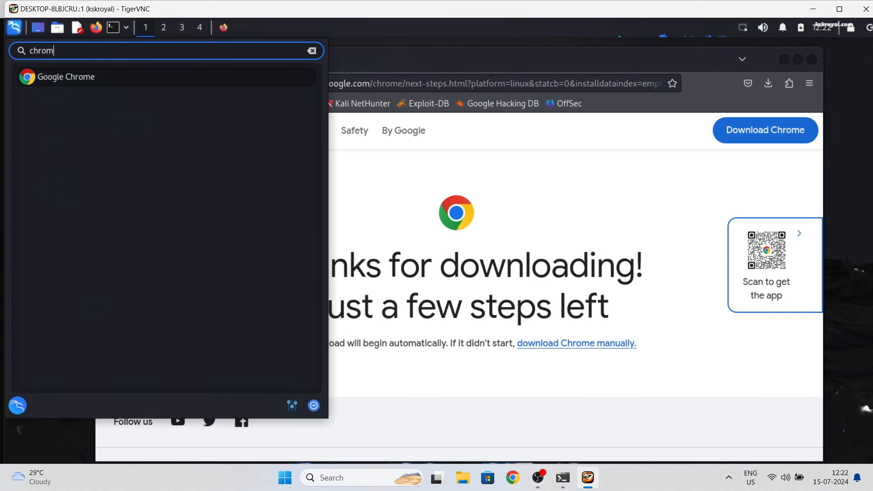
pyautogui.click(64, 77)
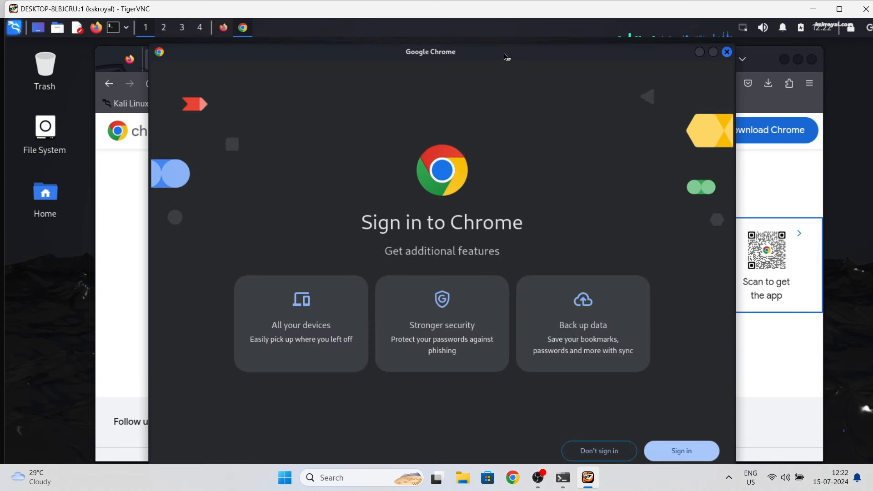
pyautogui.click(598, 450)
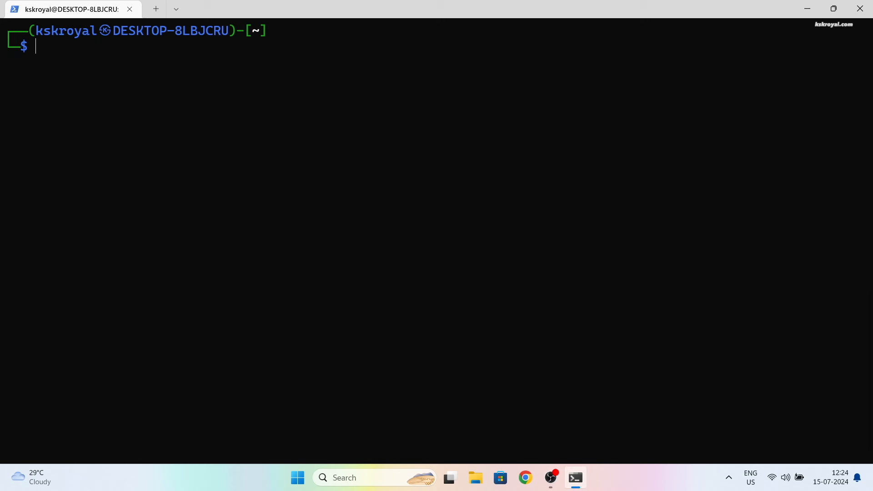
# - Launch Win-KeX in window mode, exit full screen with F8, and stop it with kex --stop
pyautogui.write('kex --win')
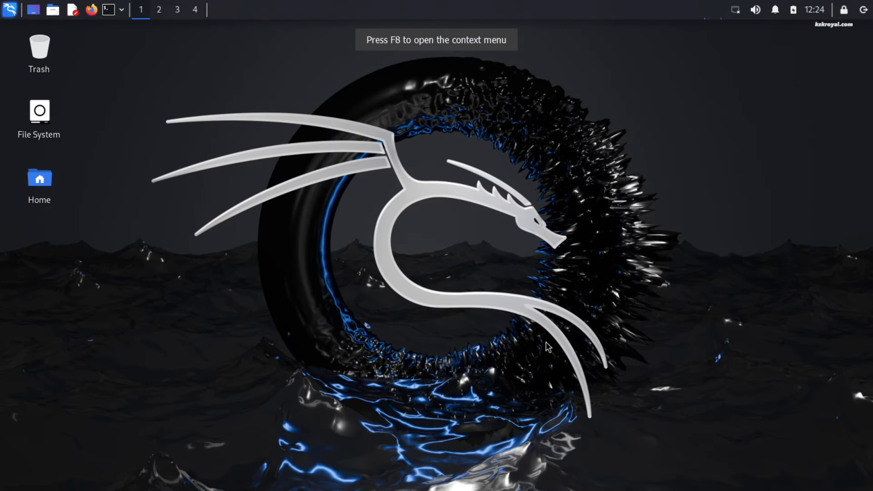
pyautogui.press('F8')
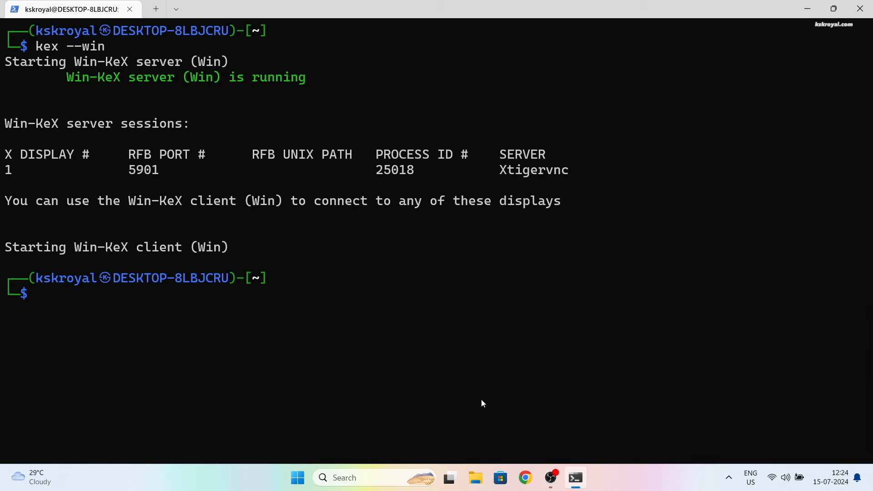
pyautogui.write('kex')
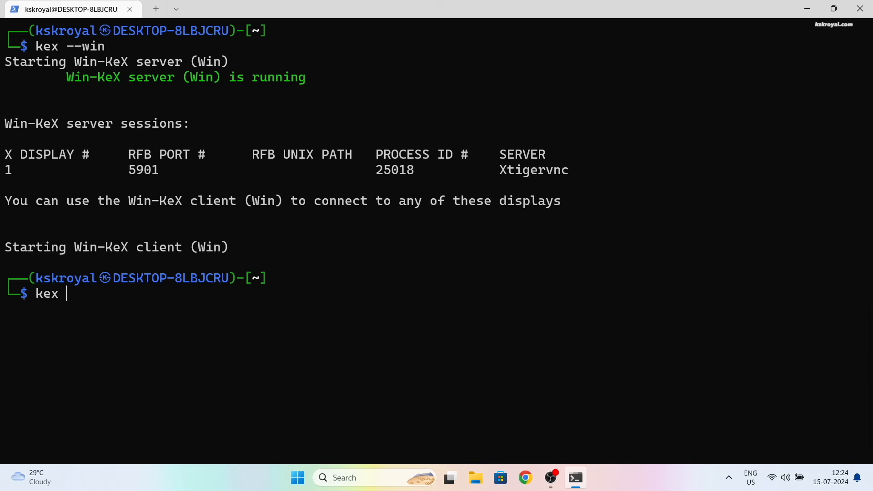
pyautogui.write('--stop')
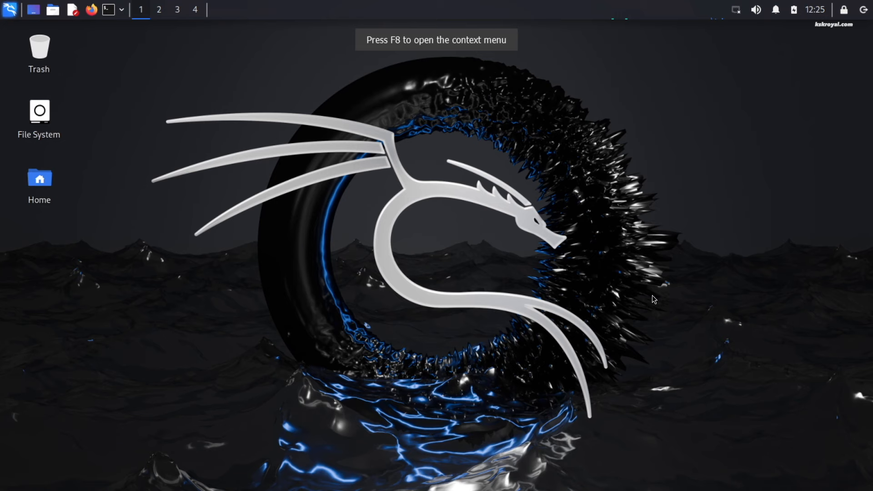
pyautogui.moveTo(580, 238)
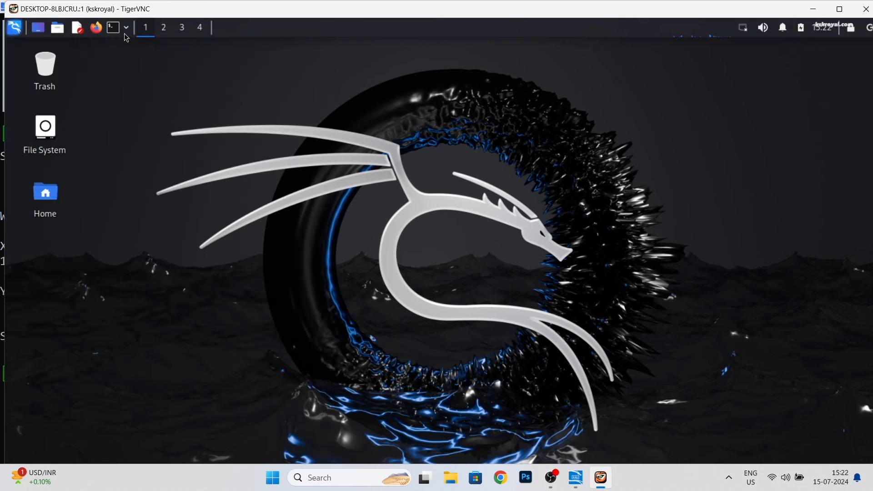
# - Install kali-linux-large (1856 packages) from a Kali terminal, confirming with y
pyautogui.click(112, 27)
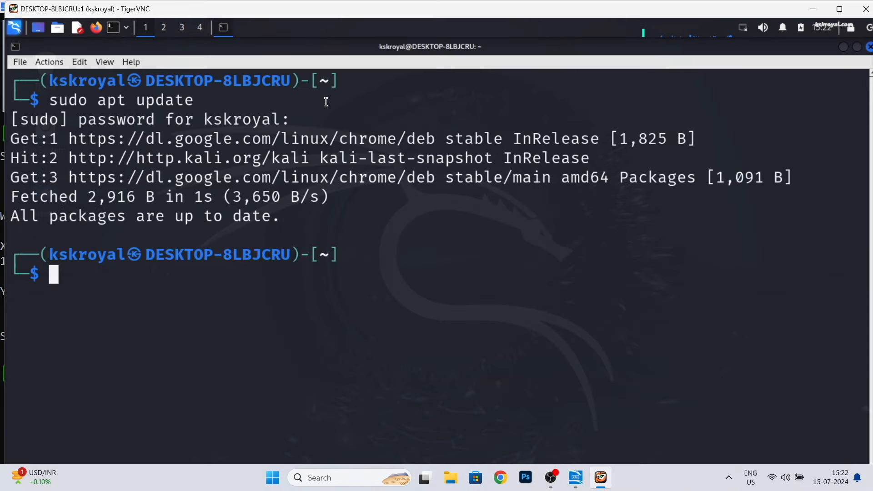
pyautogui.write('sudo apt install kali-lin')
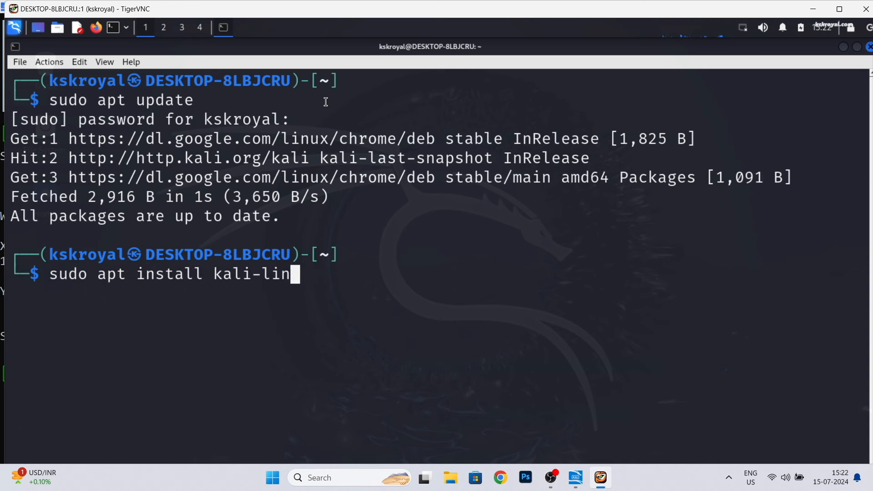
pyautogui.write('ux-larg')
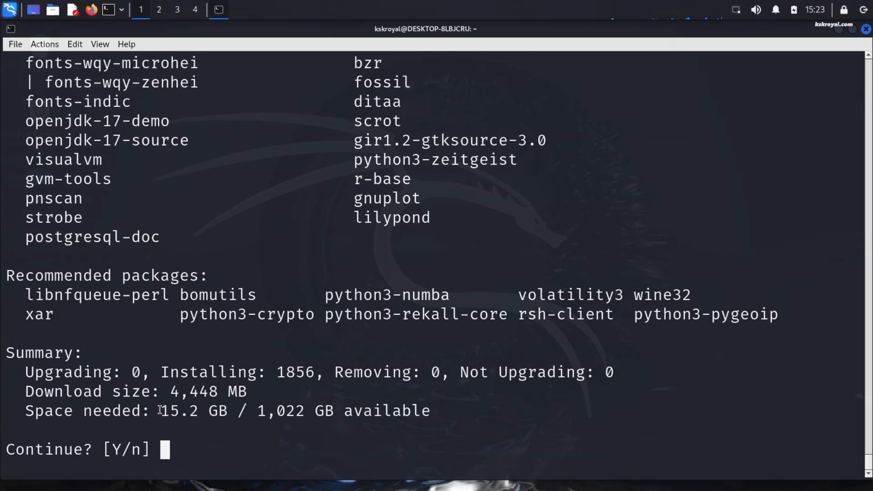
pyautogui.moveTo(163, 372); pyautogui.dragTo(246, 391)
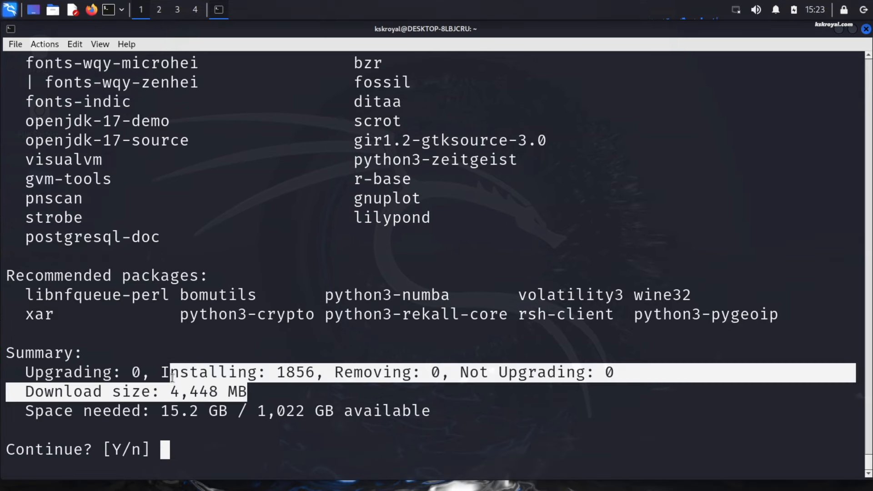
pyautogui.write('y')
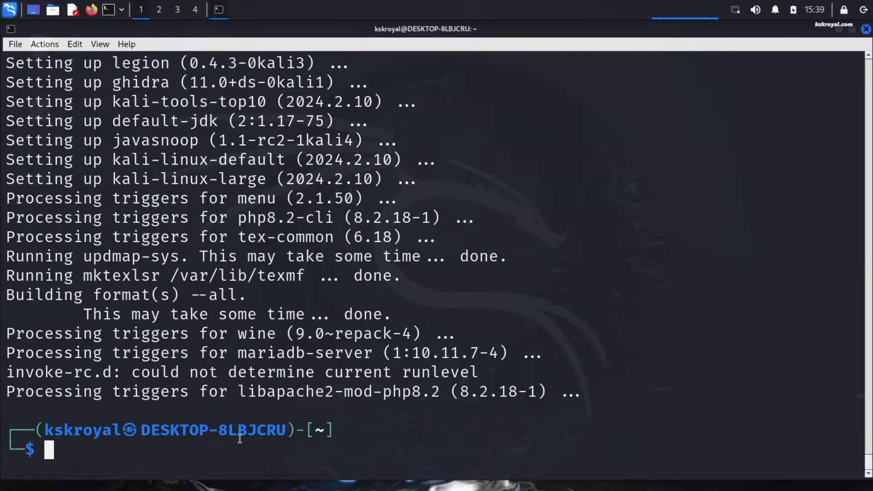
pyautogui.click(10, 10)
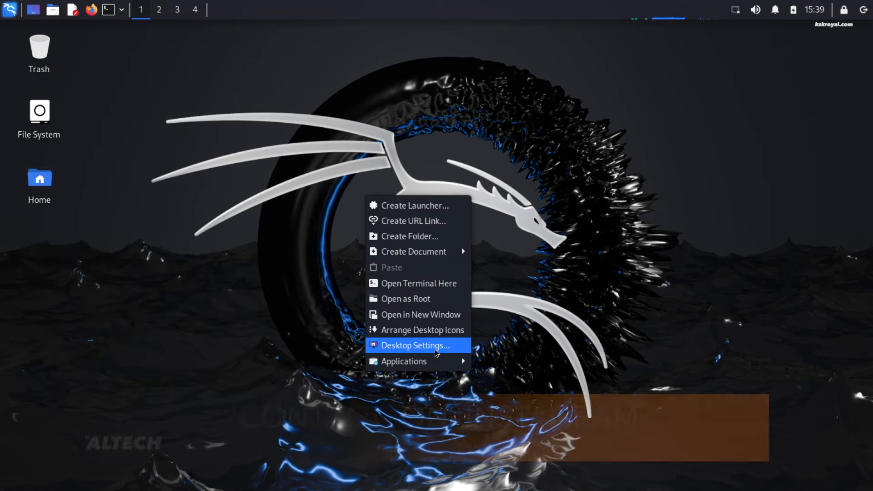
# - Set the desktop background to the blue patterned KALI wallpaper and close Desktop Settings
pyautogui.click(414, 345)
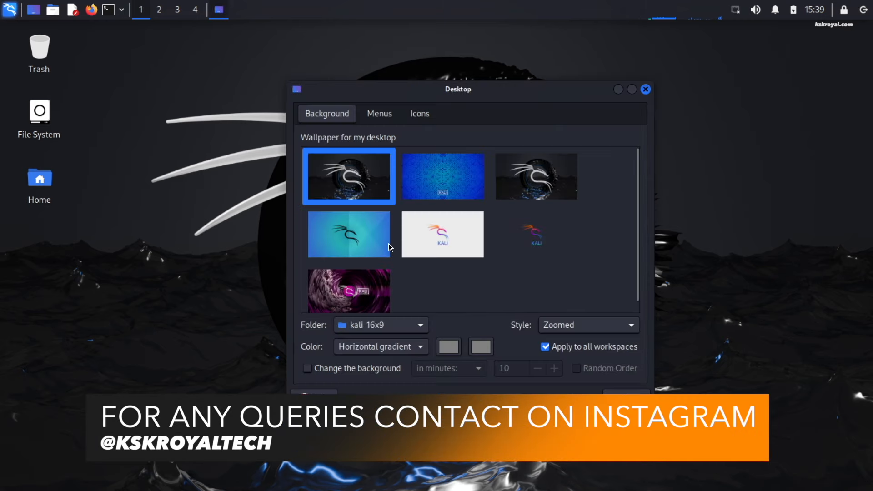
pyautogui.click(348, 290)
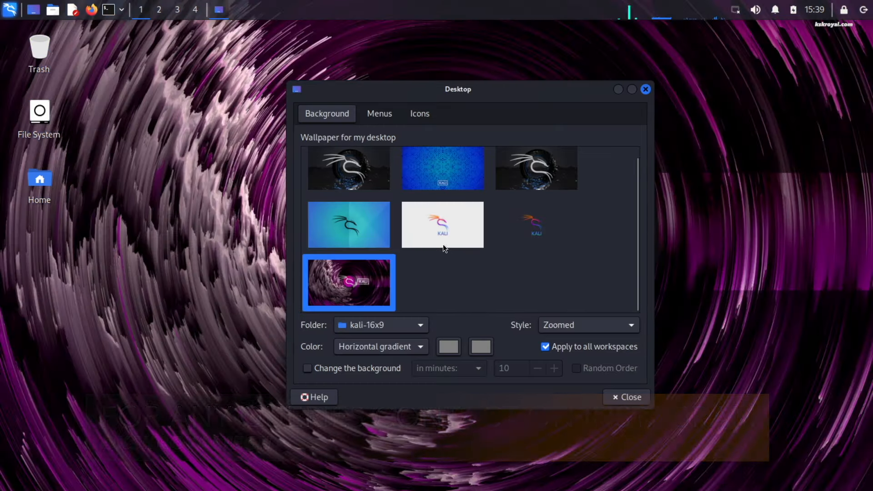
pyautogui.click(442, 175)
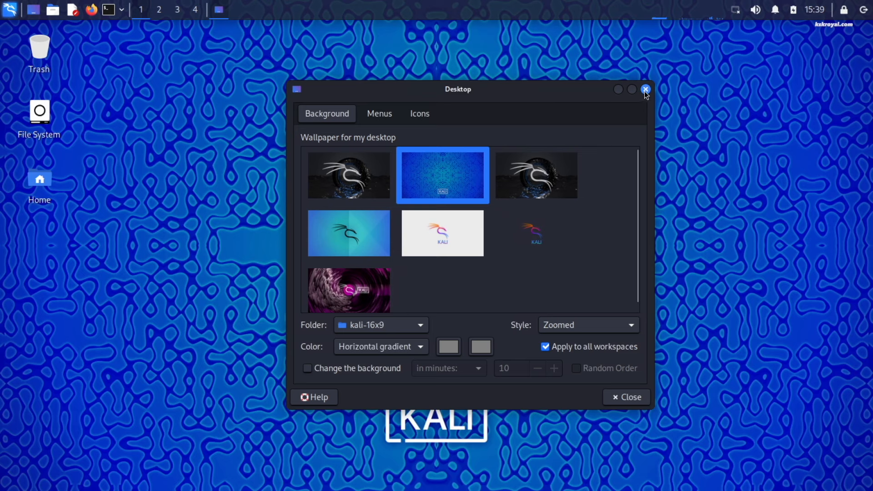
pyautogui.click(645, 89)
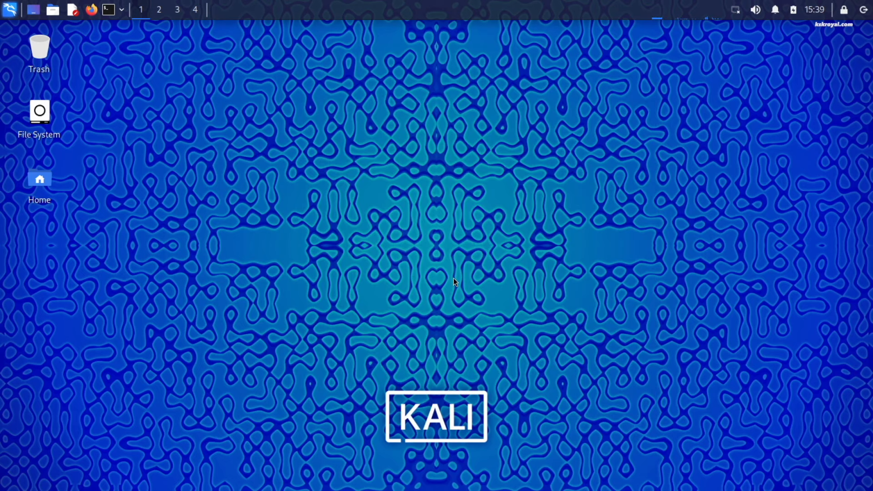